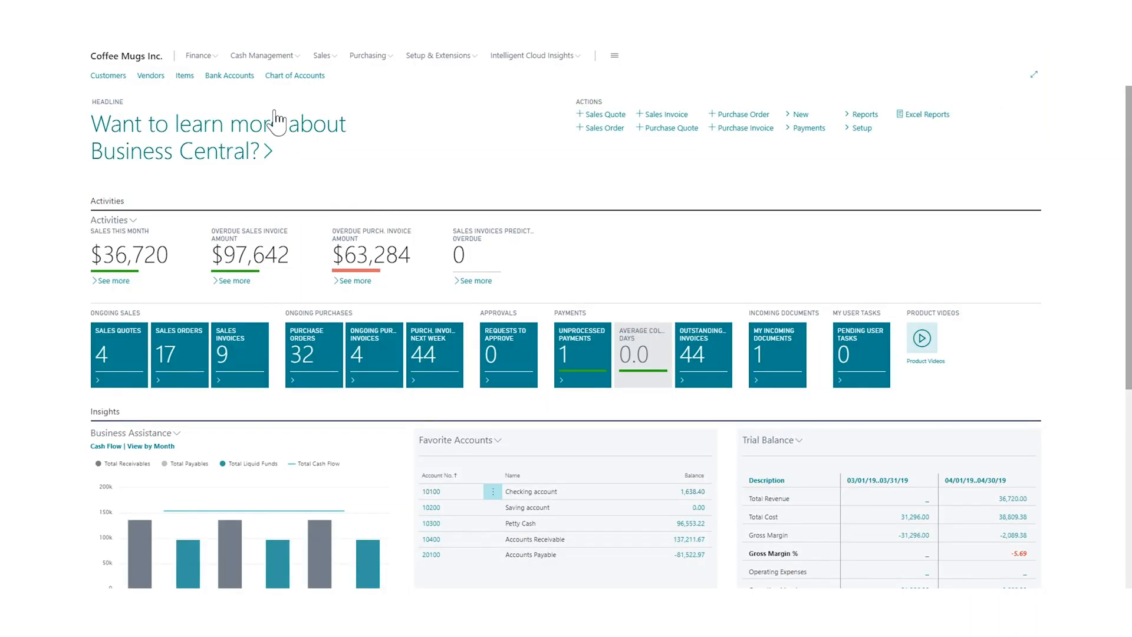
mouse_move(327, 97)
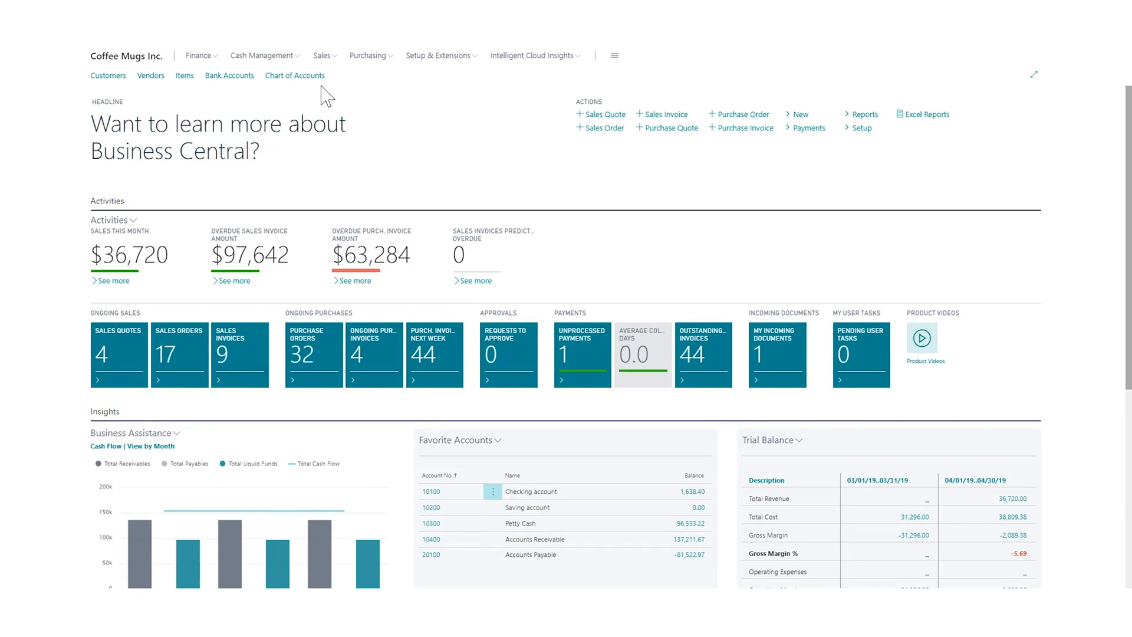
mouse_move(273, 104)
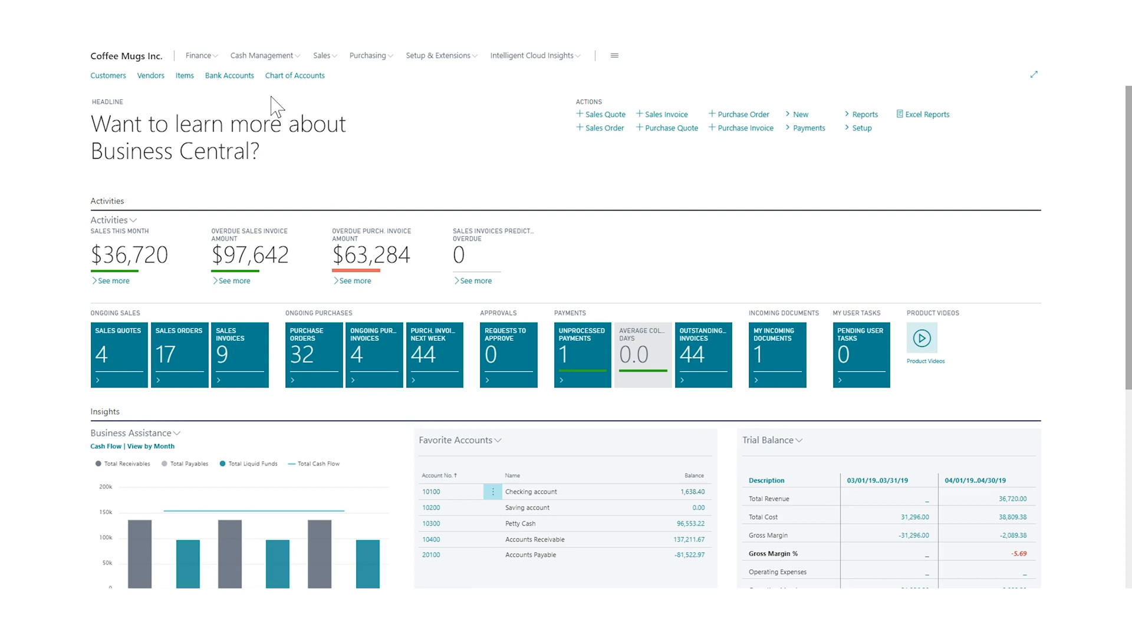
Show the Finance menu's list of pages on the Coffee Mugs Inc. Role Center.
left_click(199, 55)
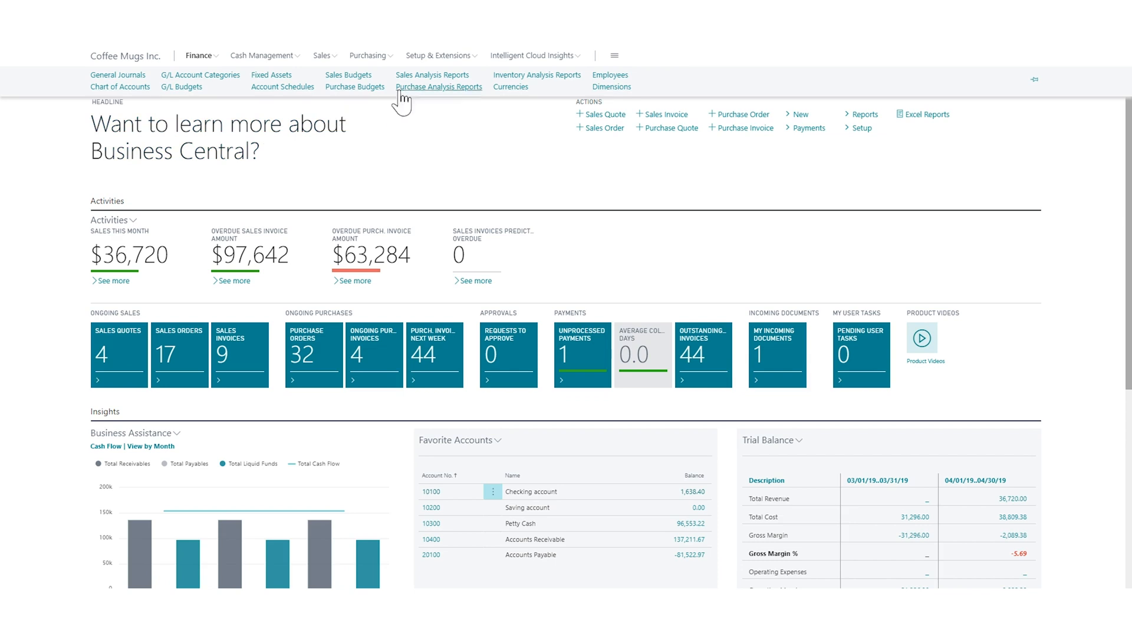
mouse_move(355, 79)
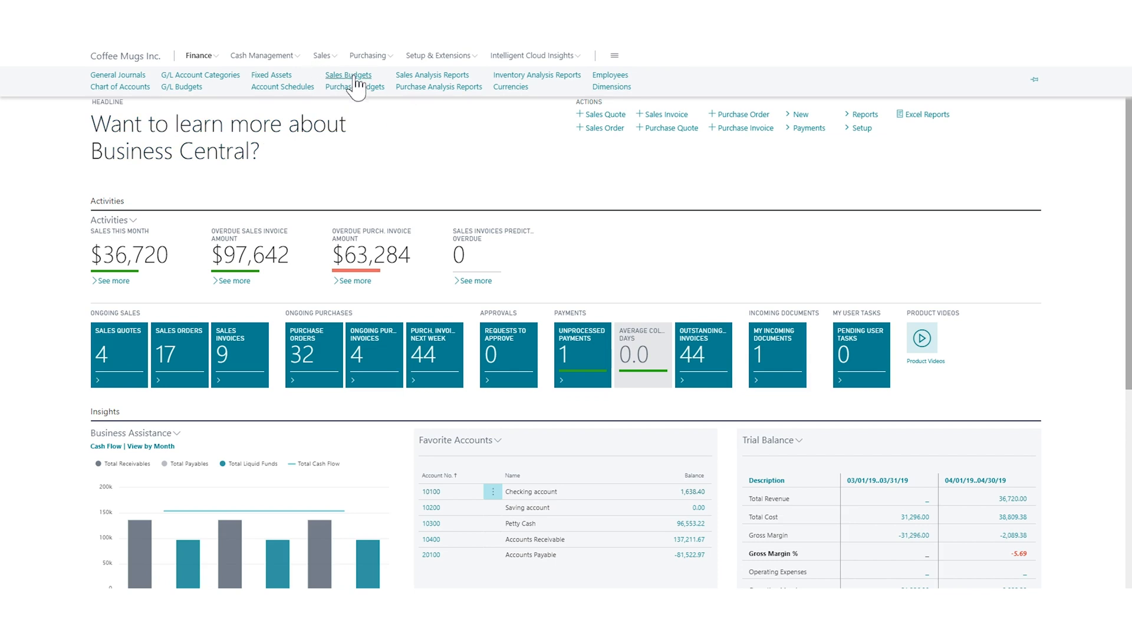
Open the CMSBUDGET sales budget for editing from Sales Budgets.
left_click(348, 75)
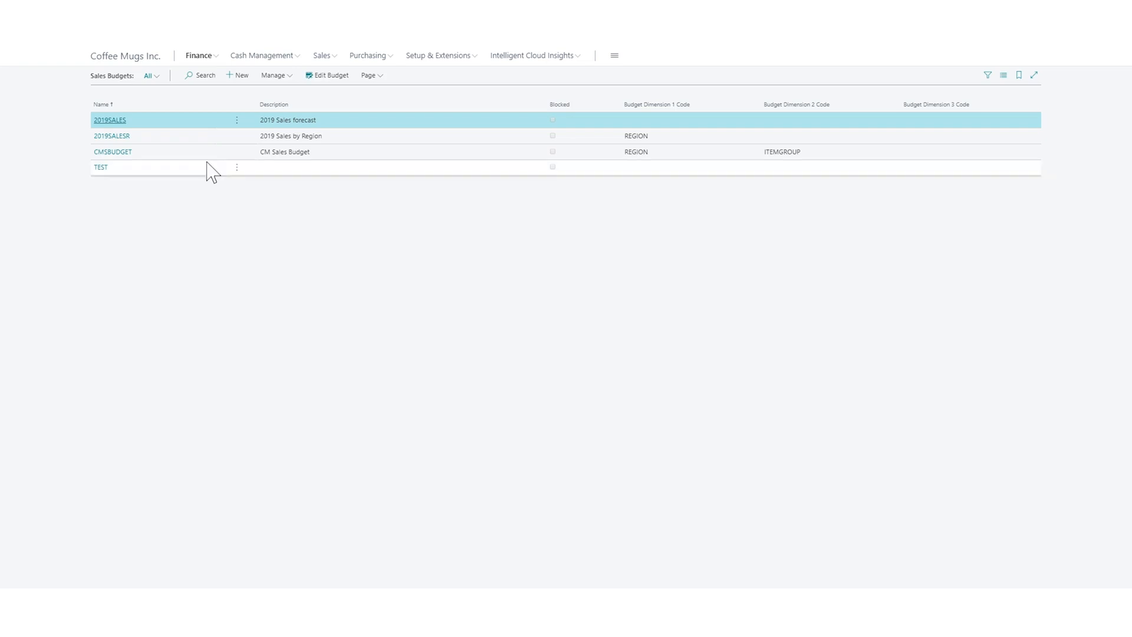
left_click(112, 152)
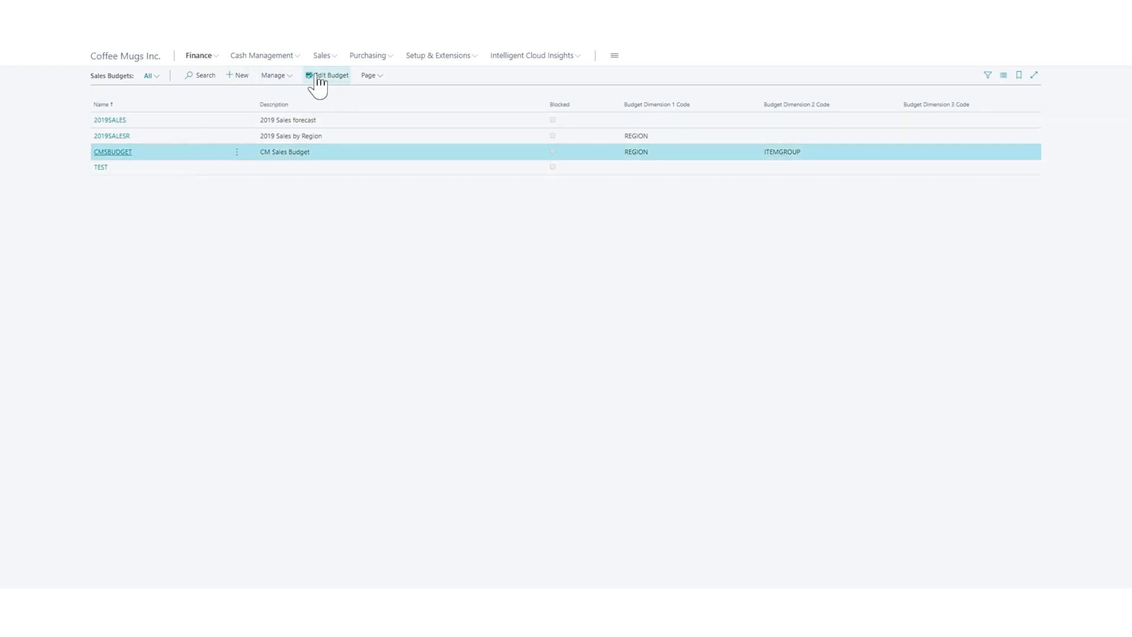
left_click(331, 75)
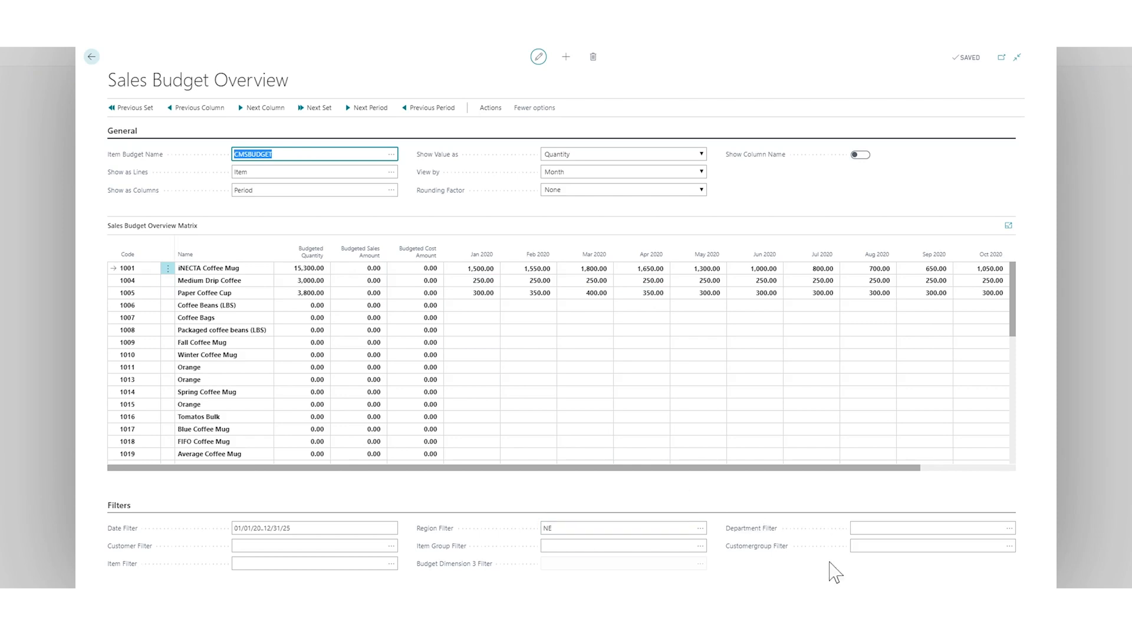
Filter the budget overview to region NW and customer group SMALL.
left_click(931, 547)
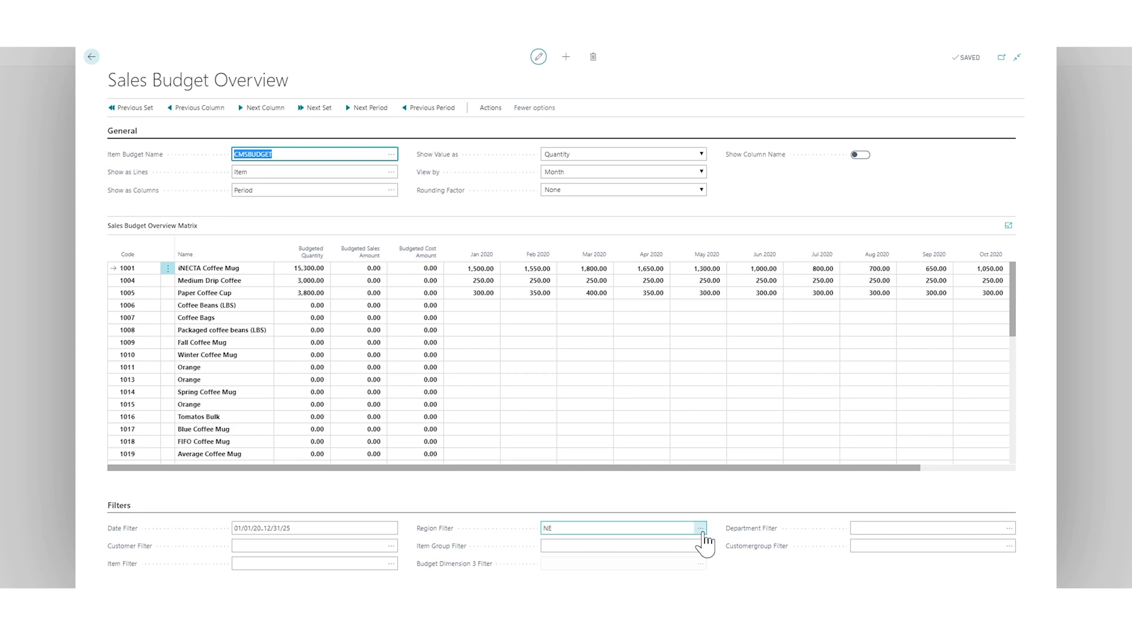
left_click(698, 528)
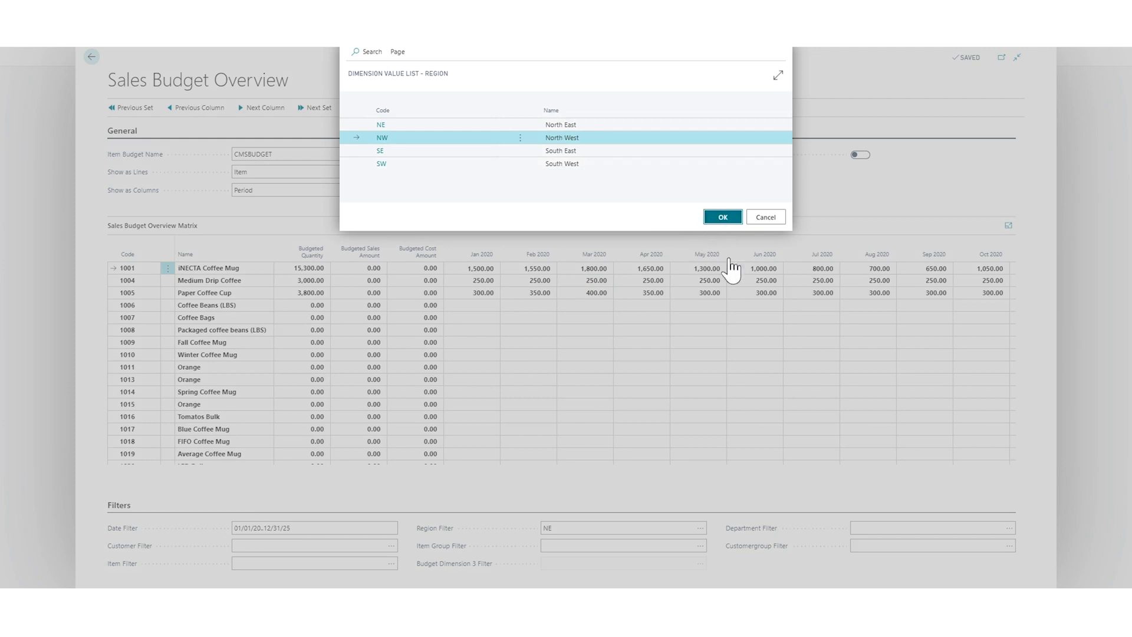
left_click(723, 217)
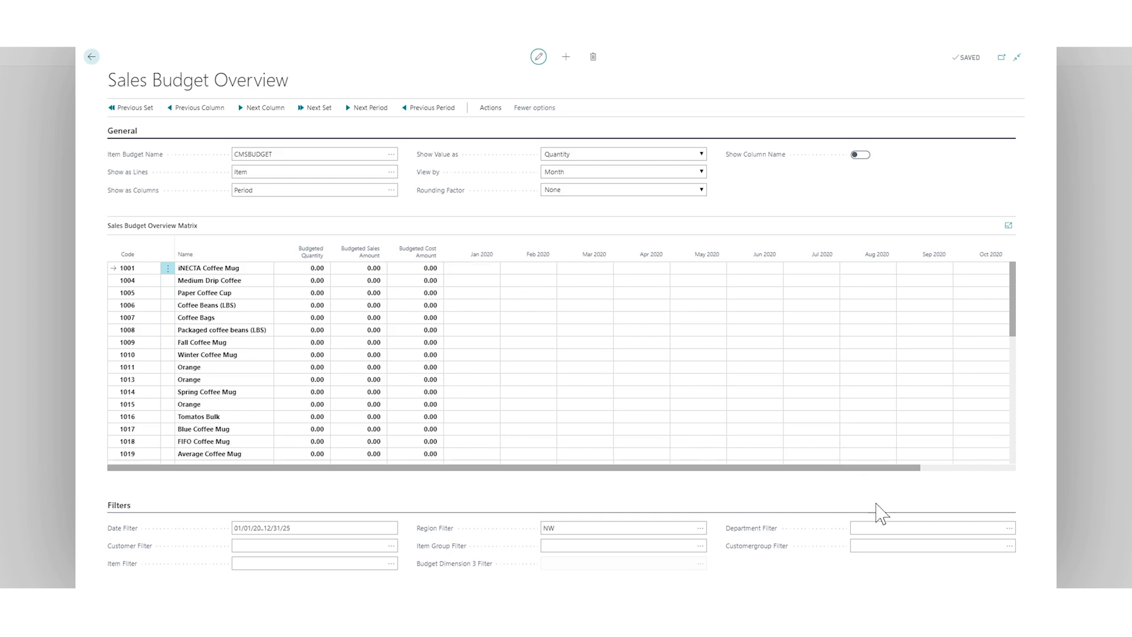
left_click(934, 547)
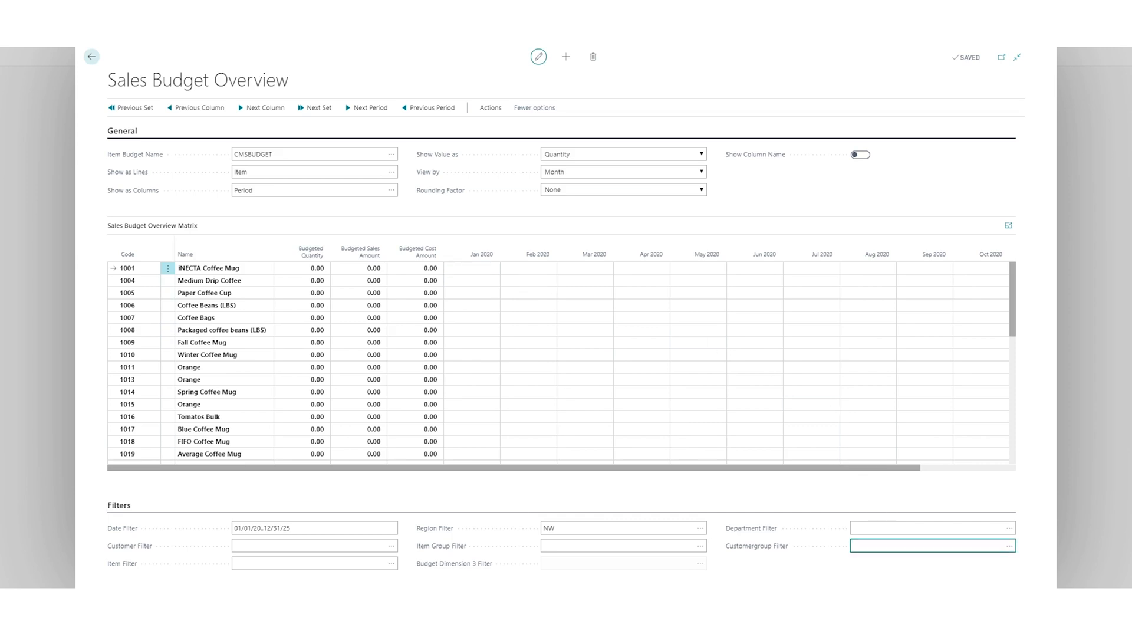
left_click(1010, 547)
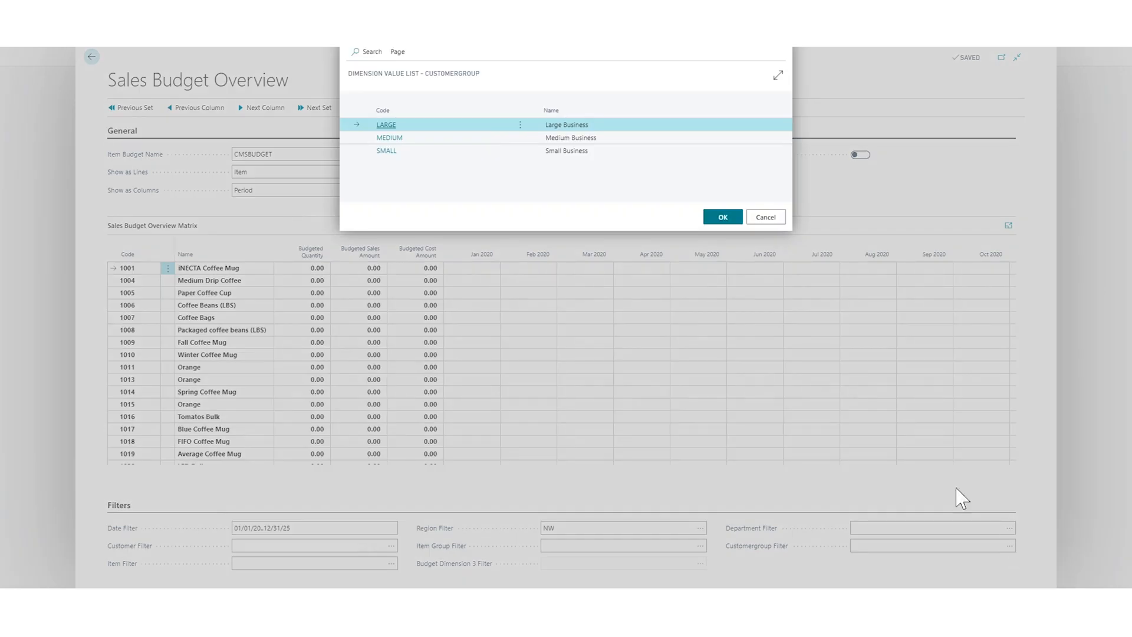
left_click(386, 151)
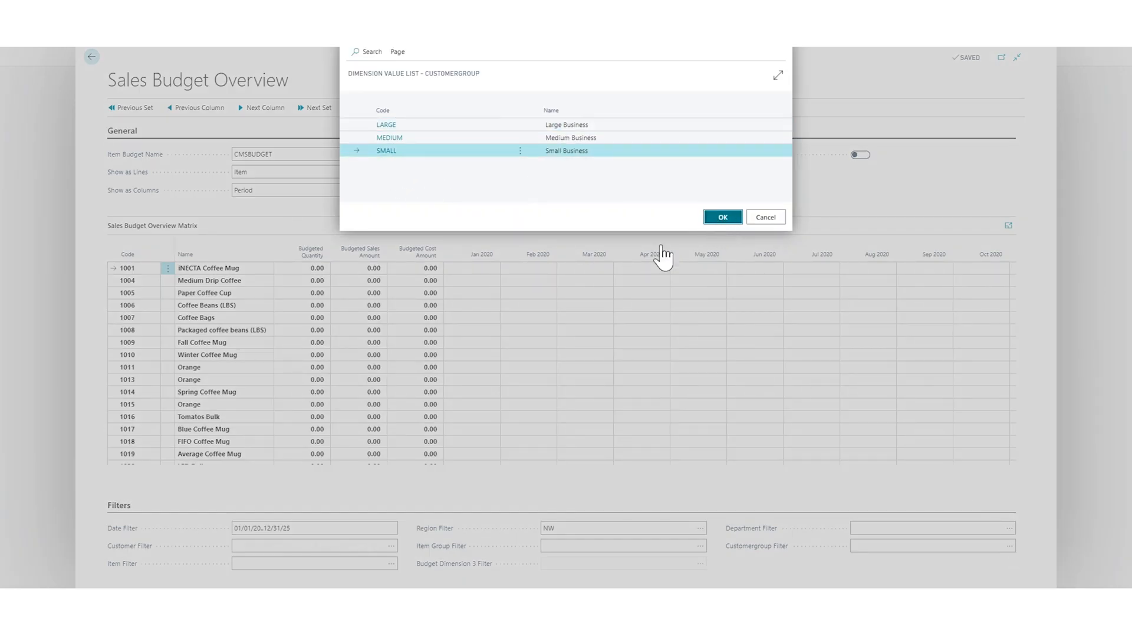
left_click(723, 217)
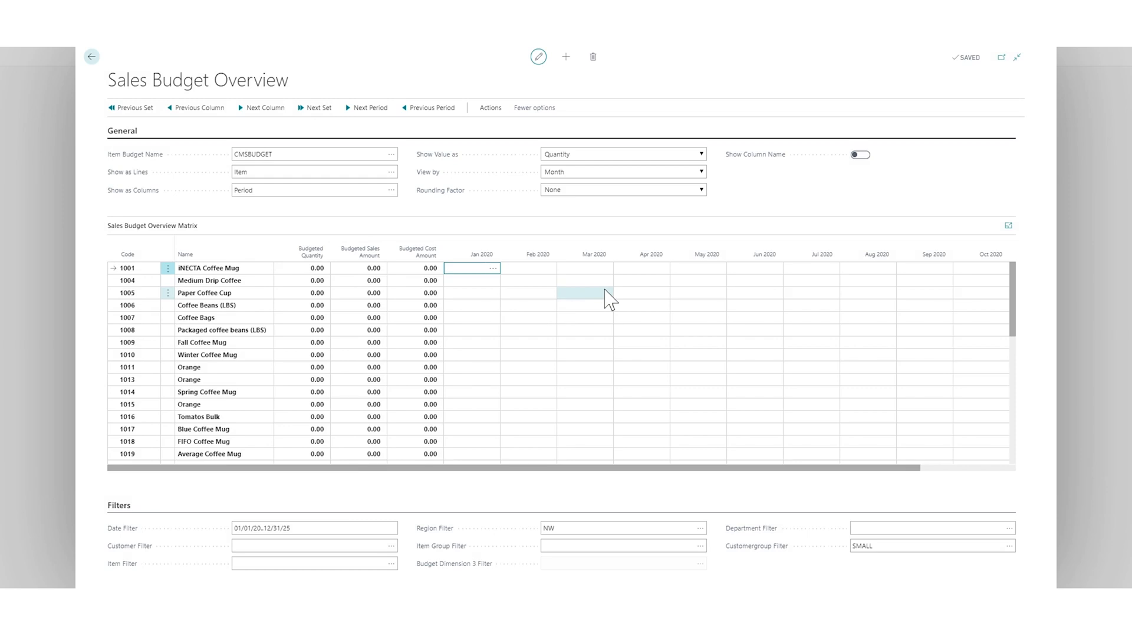
Budget item 1001 quantities 300, 350, 400, 450, 500, 450 for Jan–Jun 2020.
type("300.00")
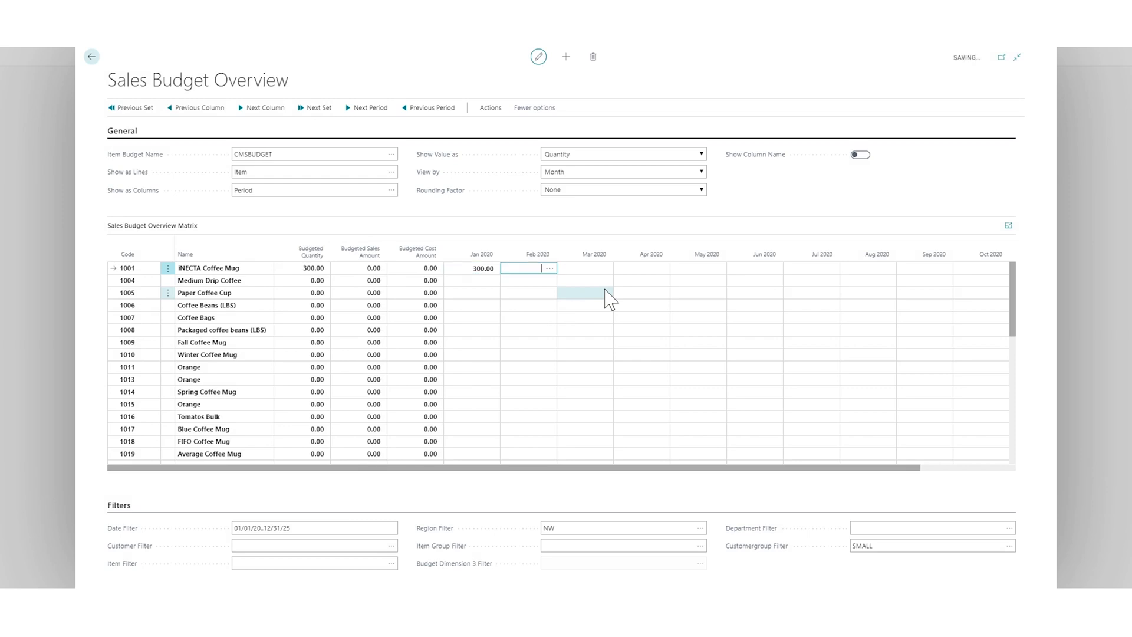
type("400.00")
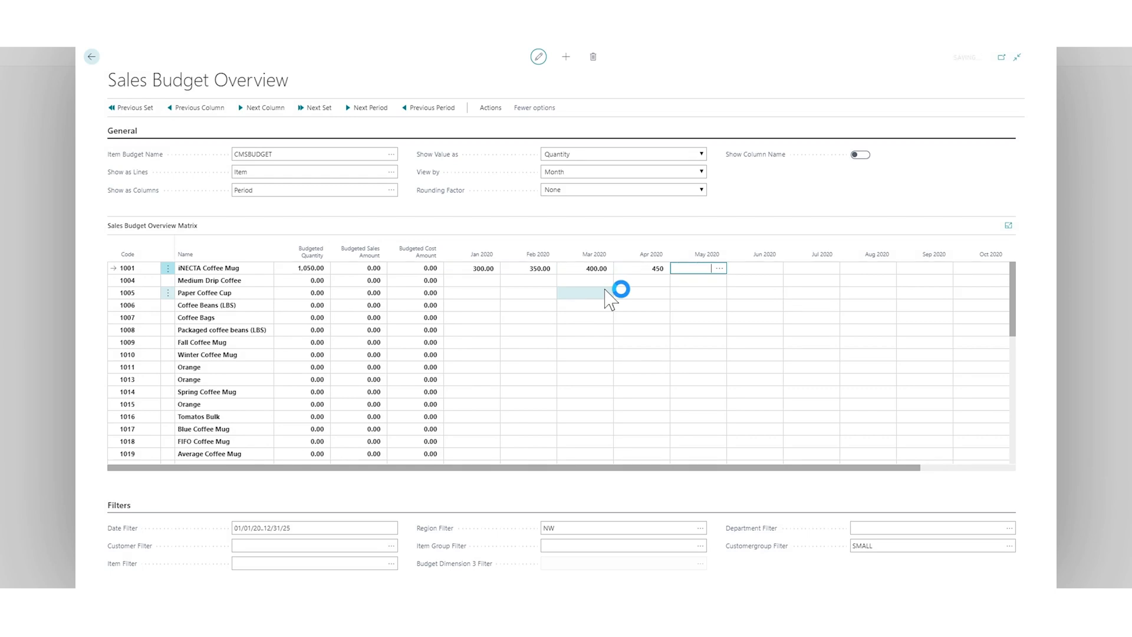
type("500.00")
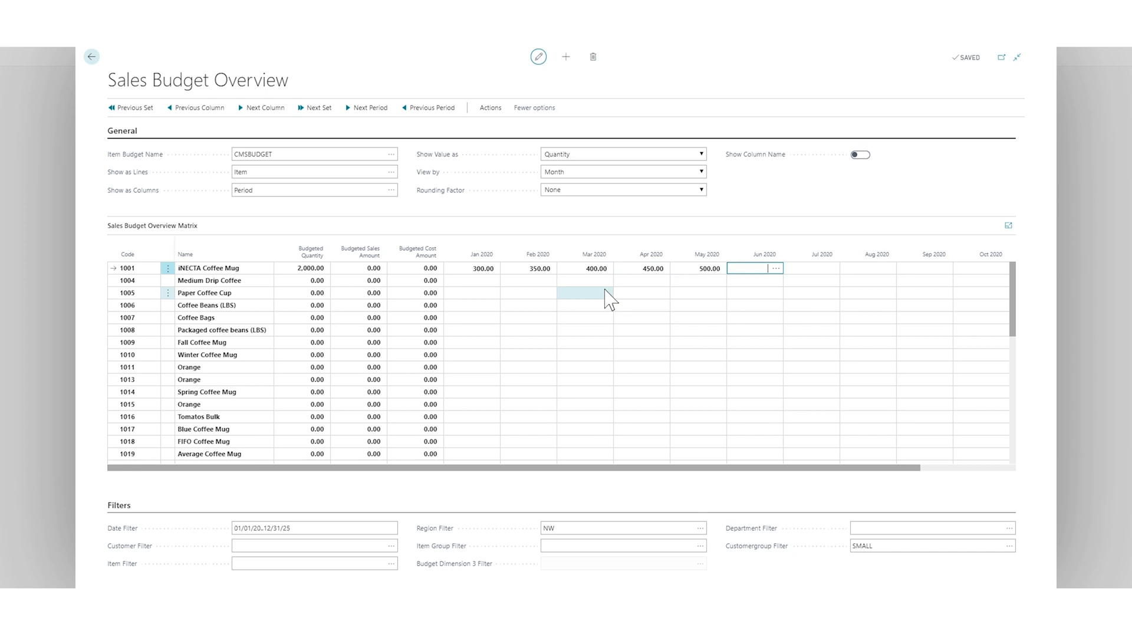
type("450.00")
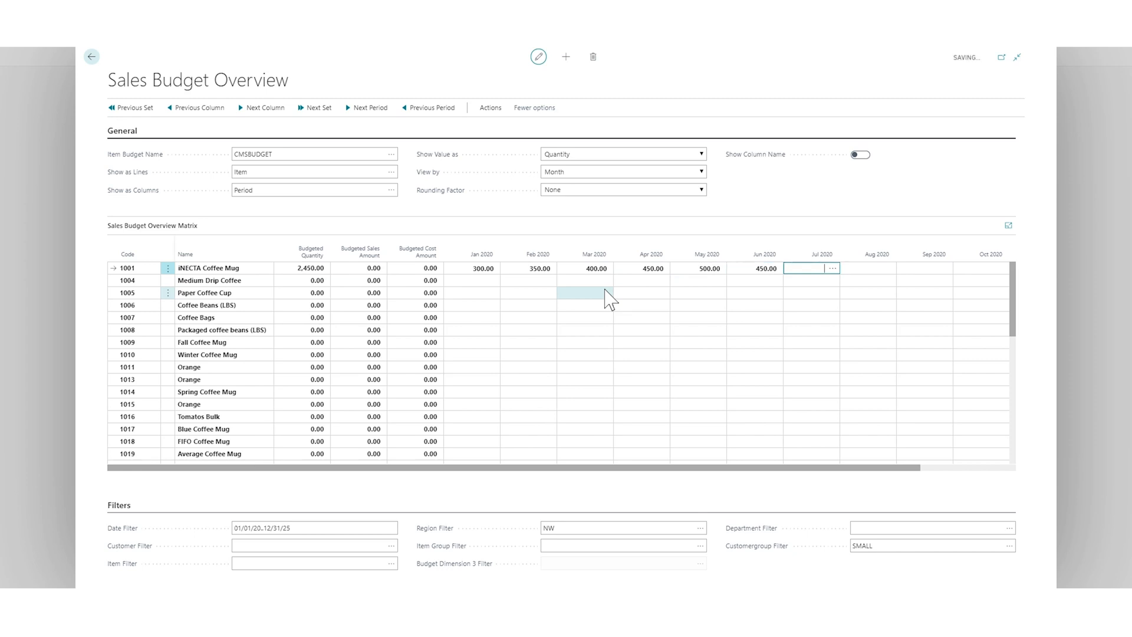
type("30")
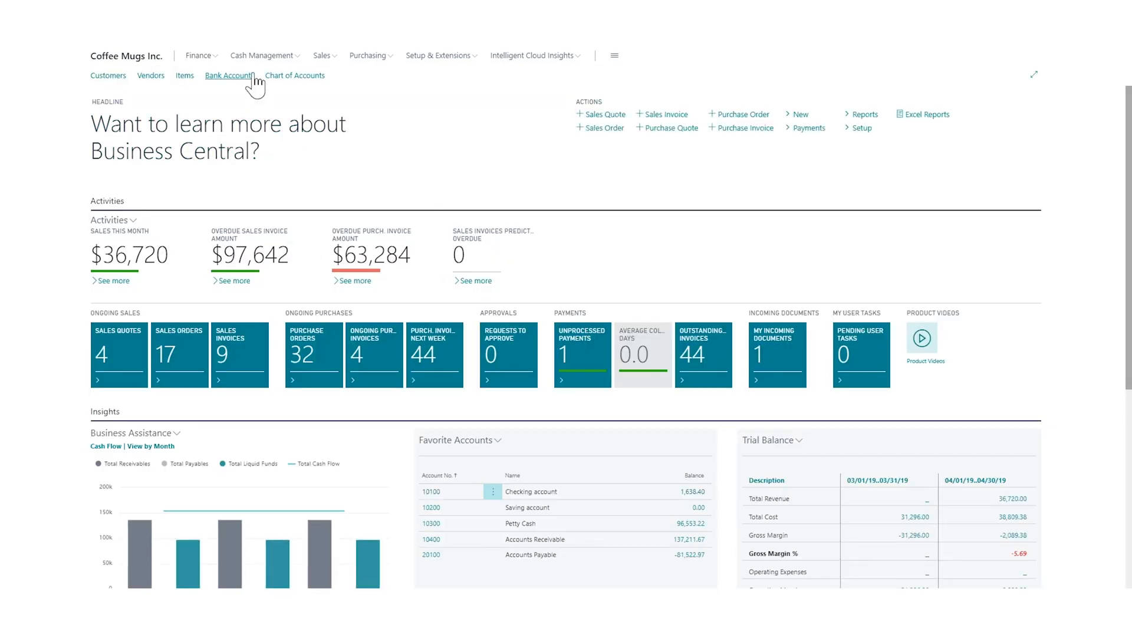
Open the CMSA sales analysis report from Finance and bring up its line setup.
left_click(199, 55)
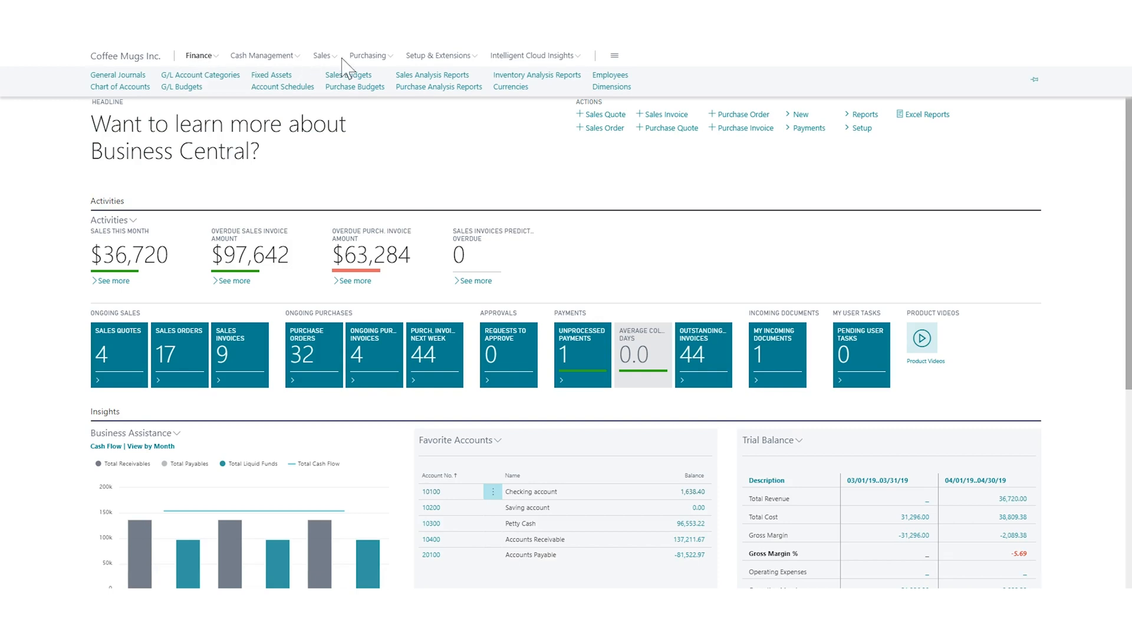
left_click(348, 74)
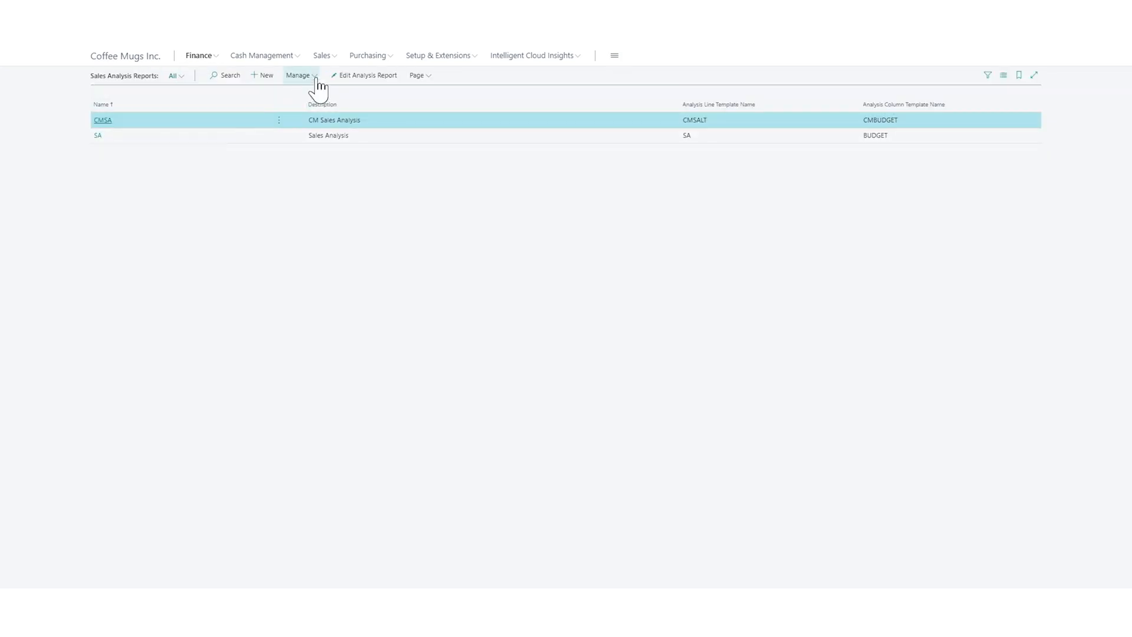
left_click(365, 75)
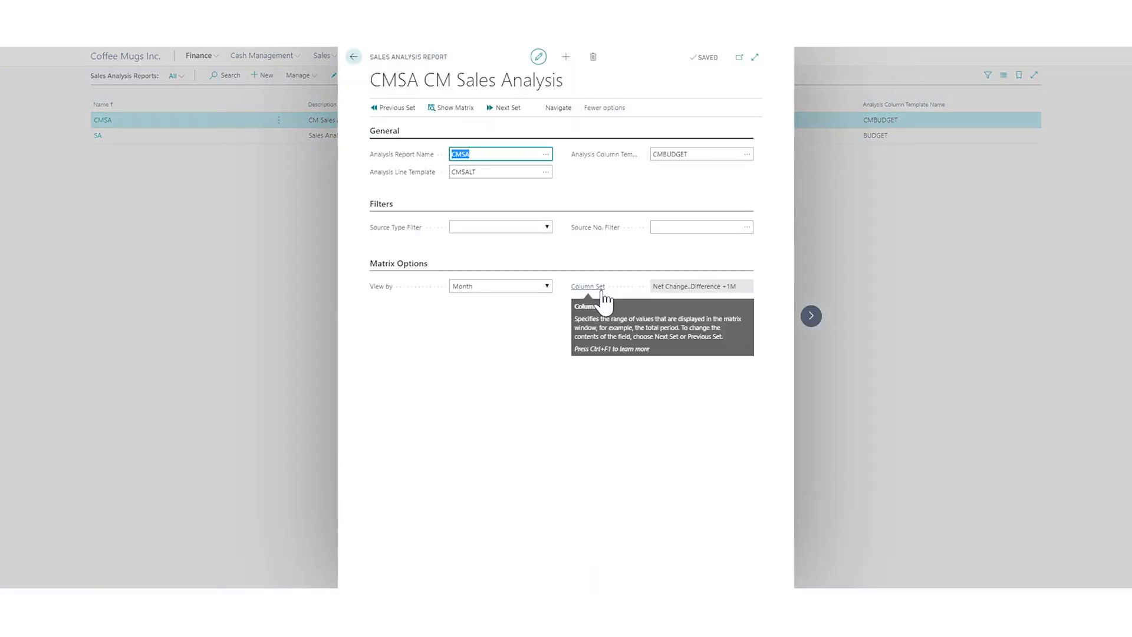
left_click(559, 107)
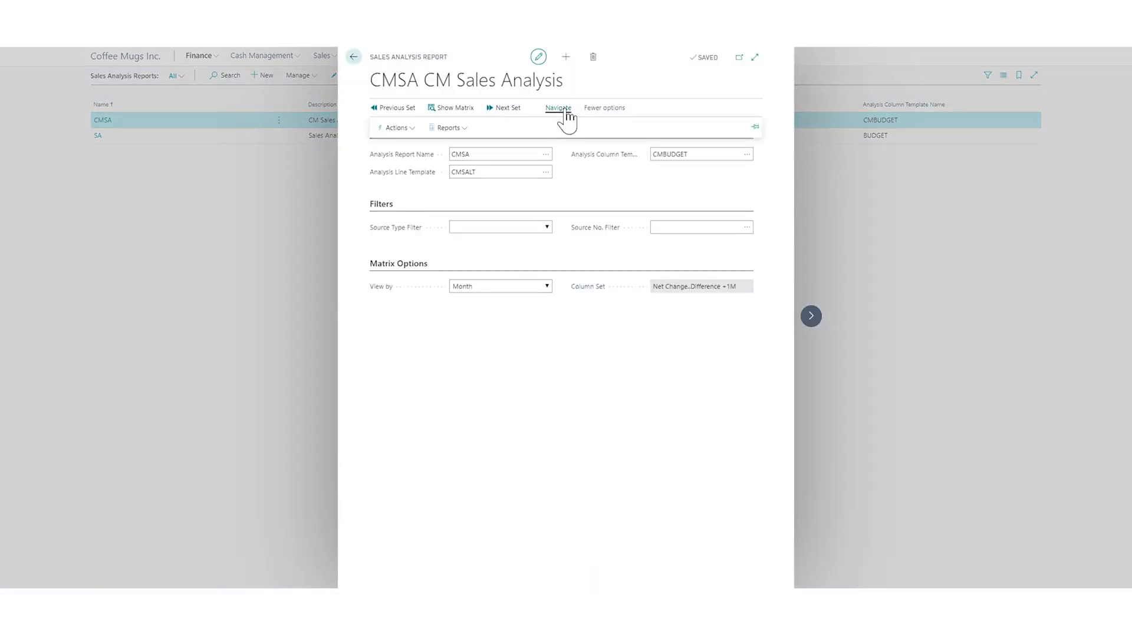
left_click(395, 127)
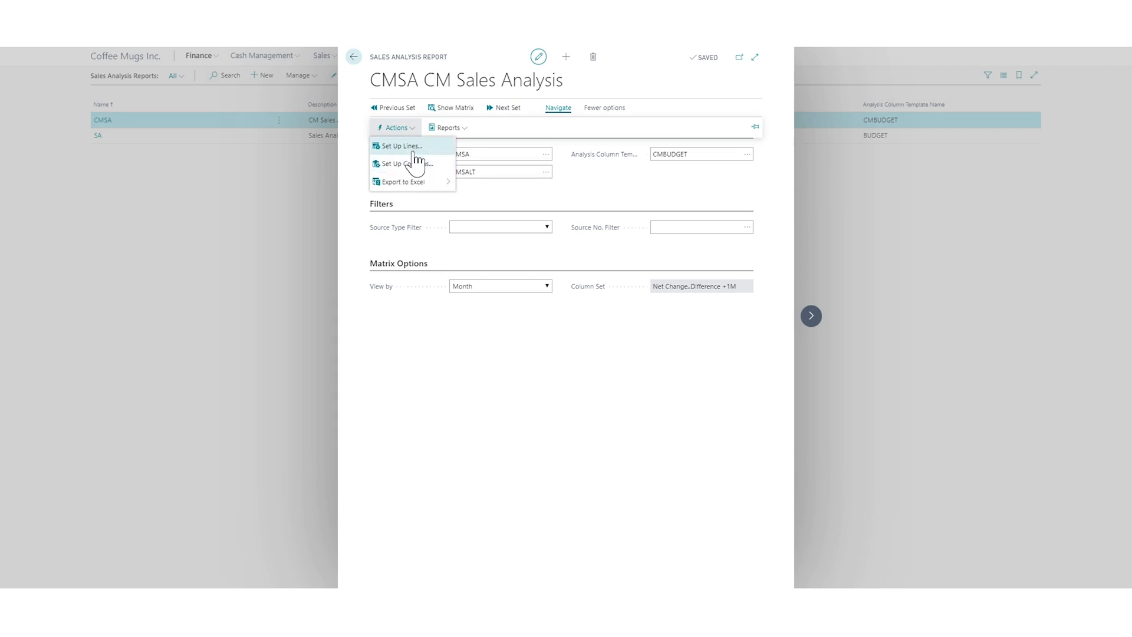
left_click(401, 145)
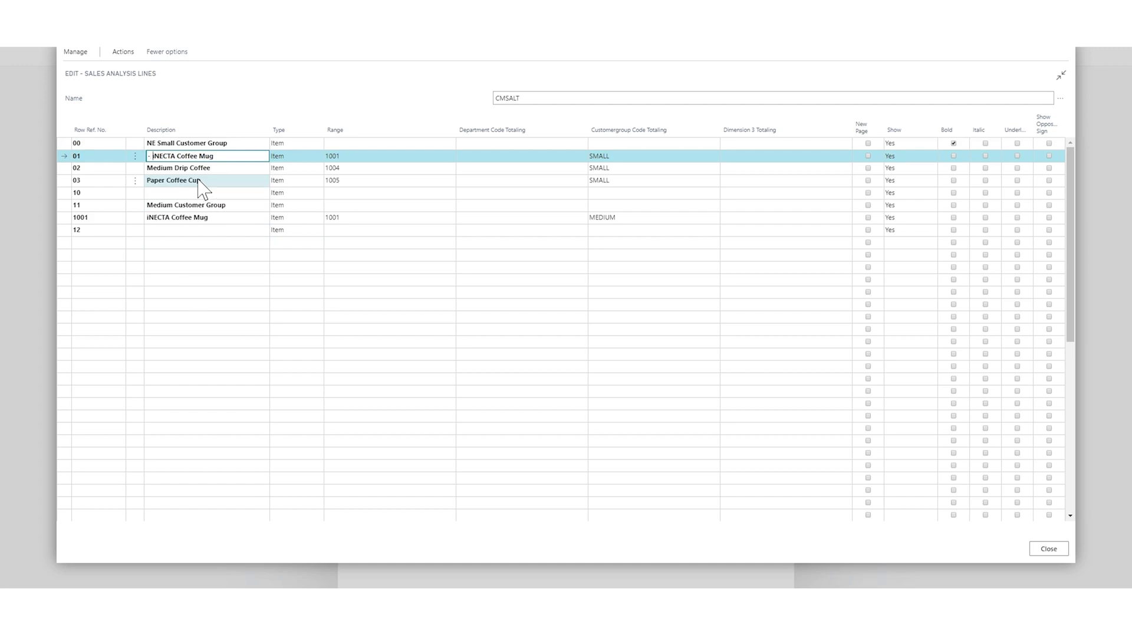
Indent item lines 02 and 03 under line 00 NE Small Customer Group, then close.
left_click(177, 168)
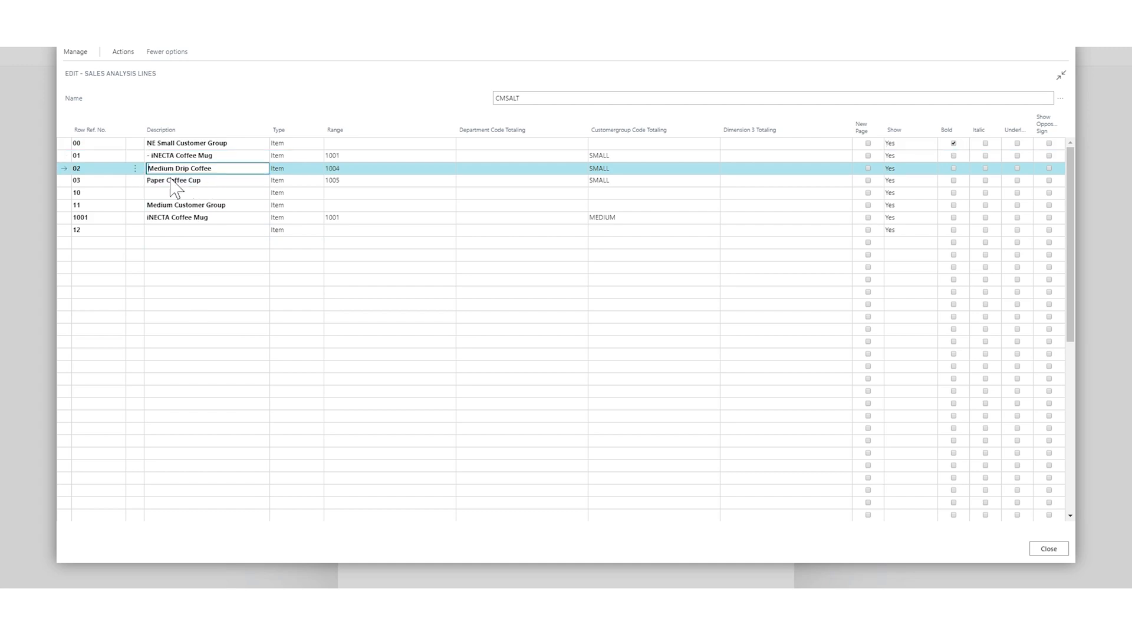
left_click(173, 180)
type("- ")
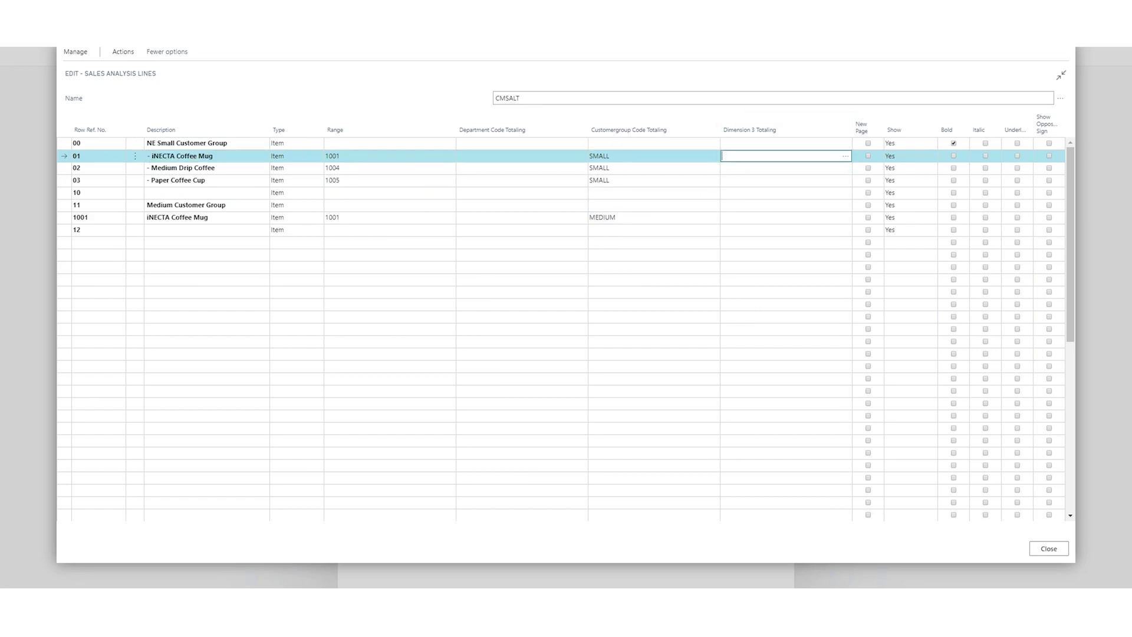
left_click(846, 156)
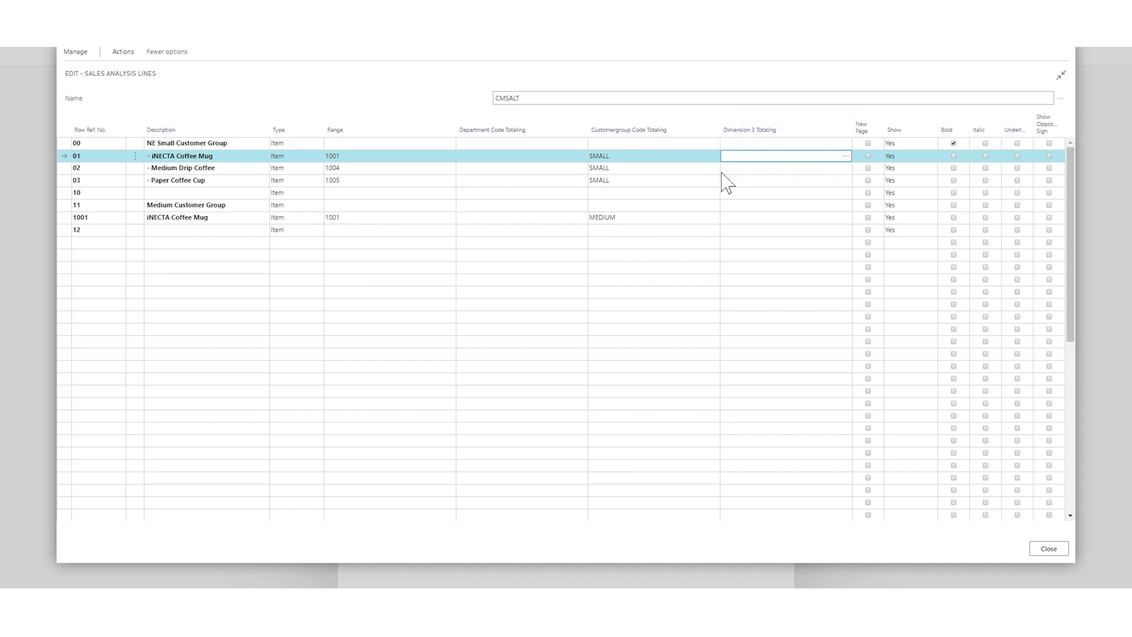
left_click(1050, 549)
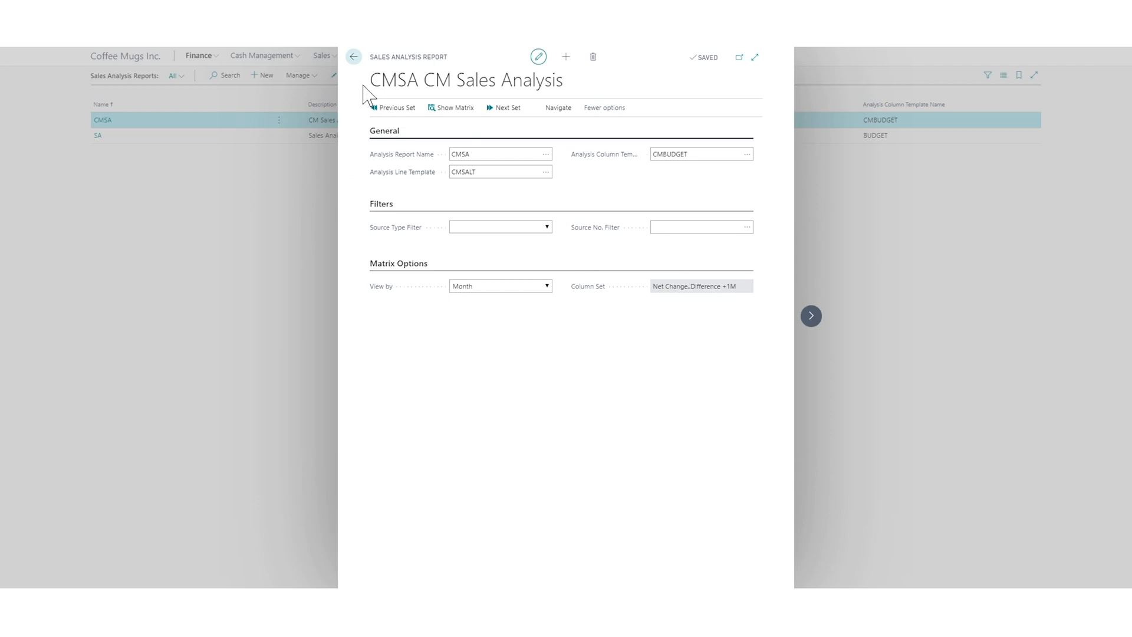
From report CMSA, open the CMSALT template's item analysis view list.
left_click(354, 57)
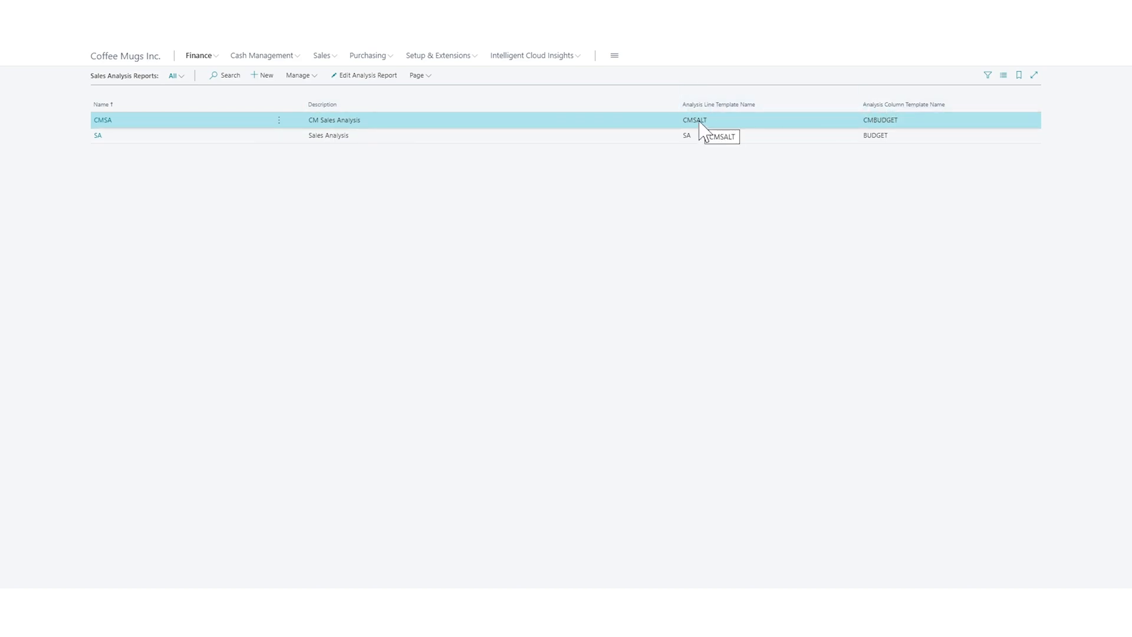
left_click(694, 120)
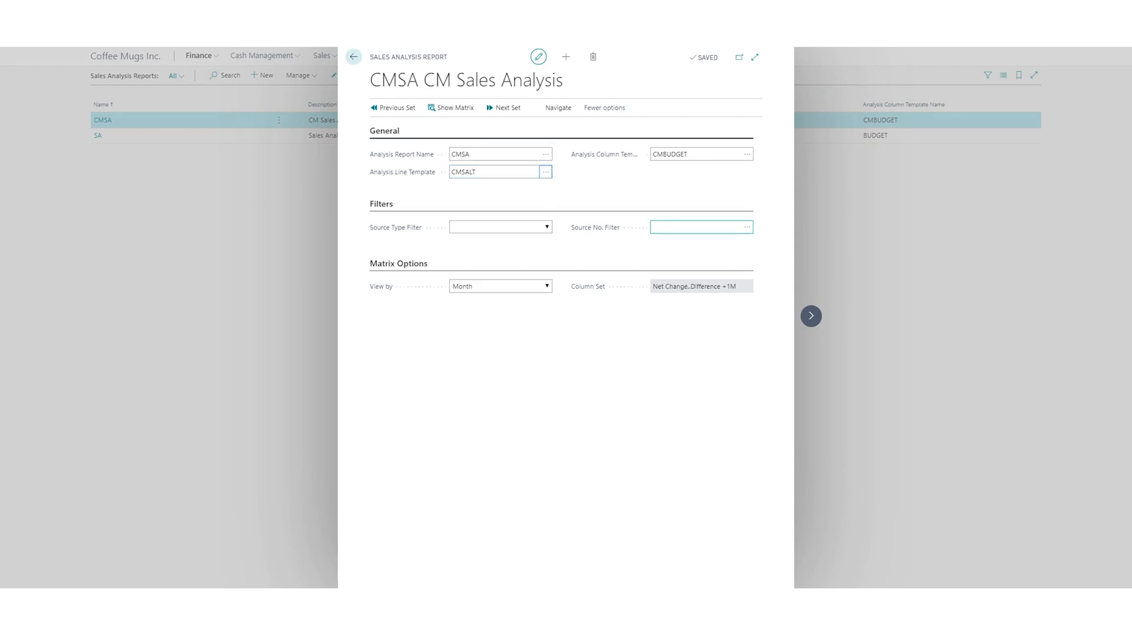
left_click(545, 172)
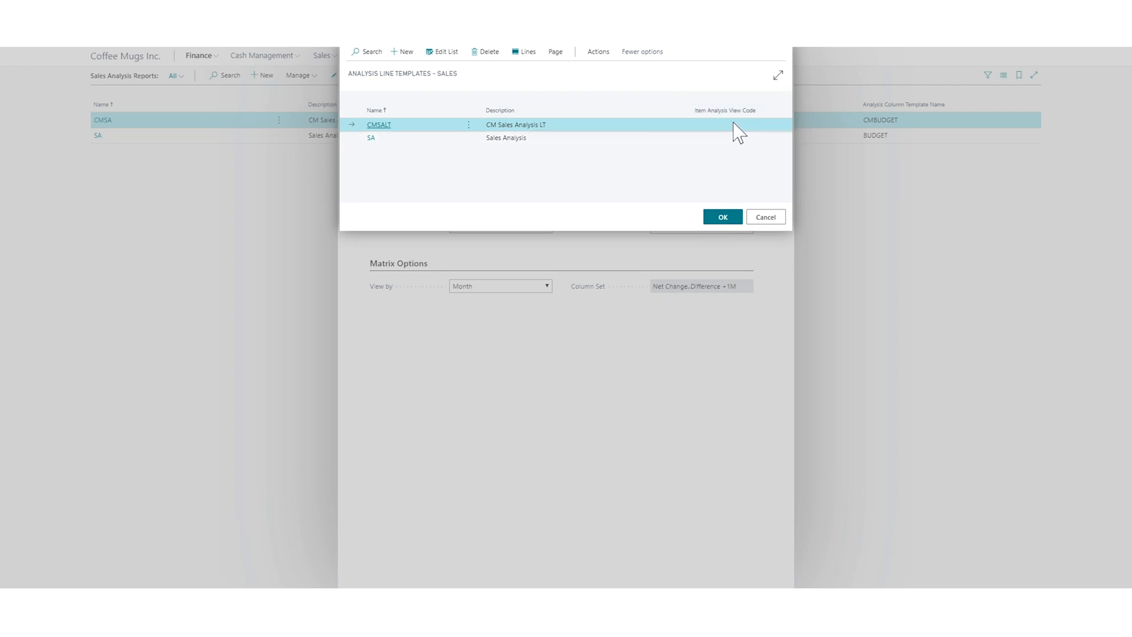
mouse_move(491, 179)
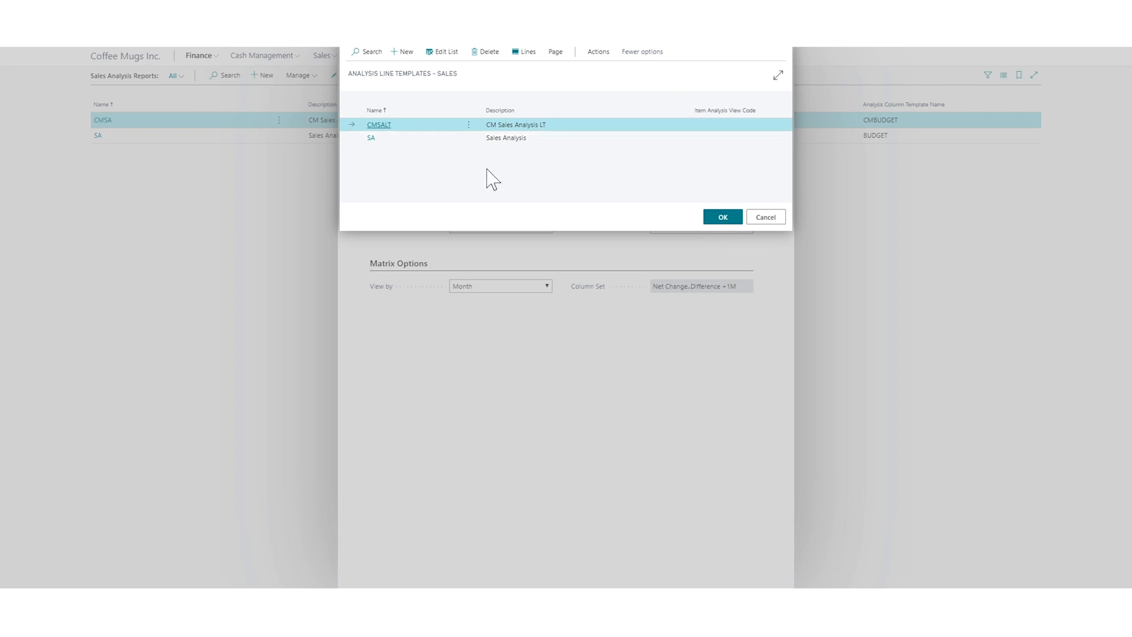
left_click(741, 124)
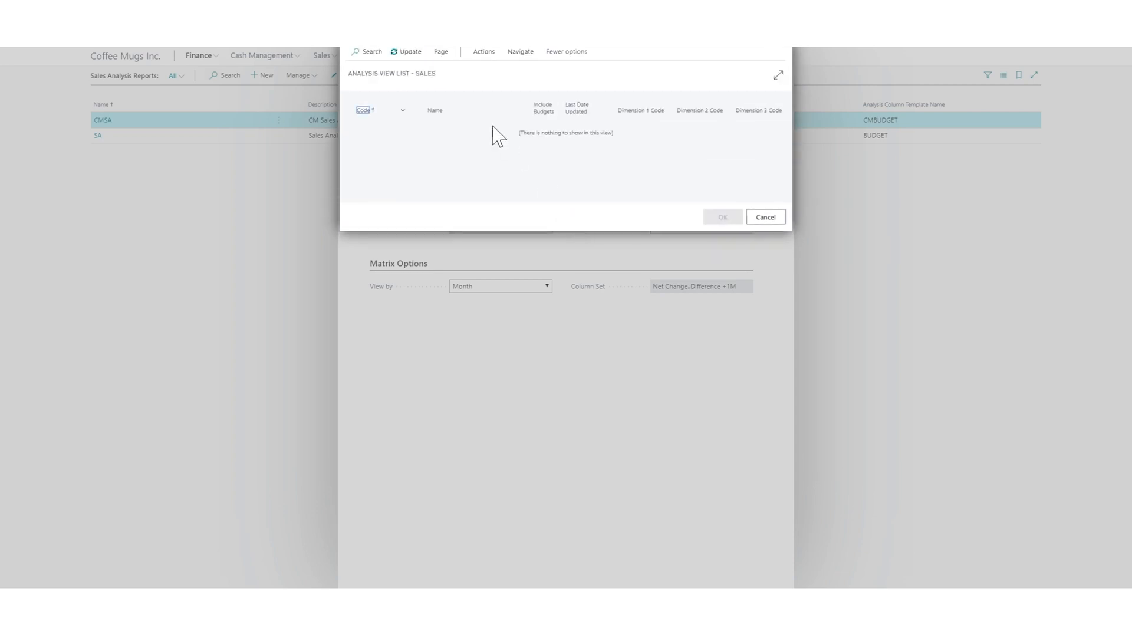
Open a Sales Analysis View Card and create a new blank record.
left_click(484, 52)
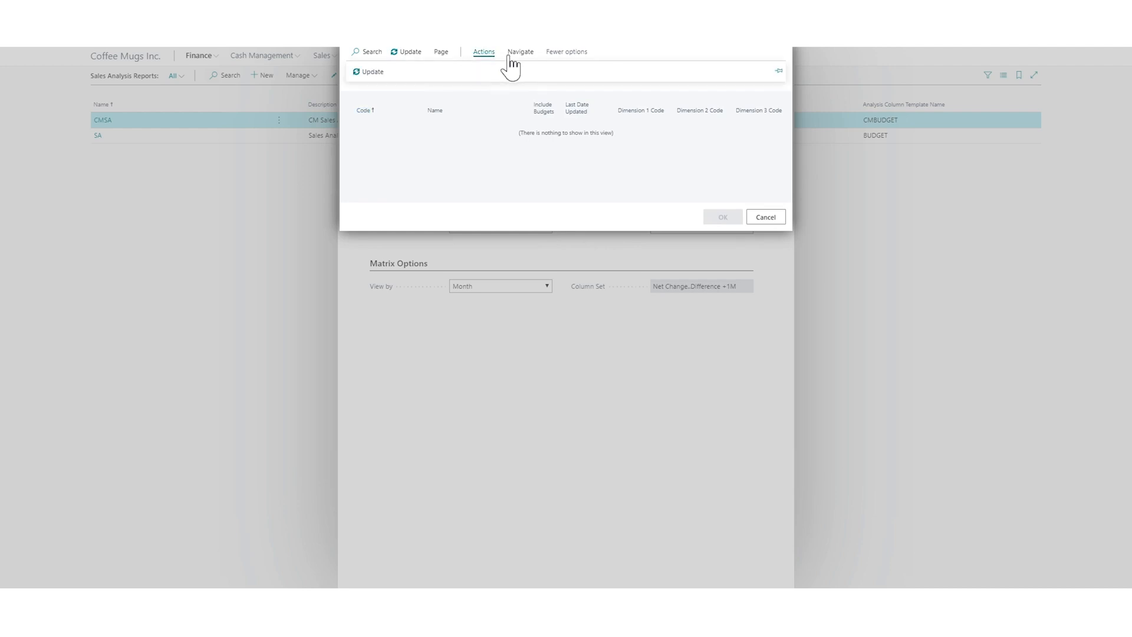
left_click(520, 52)
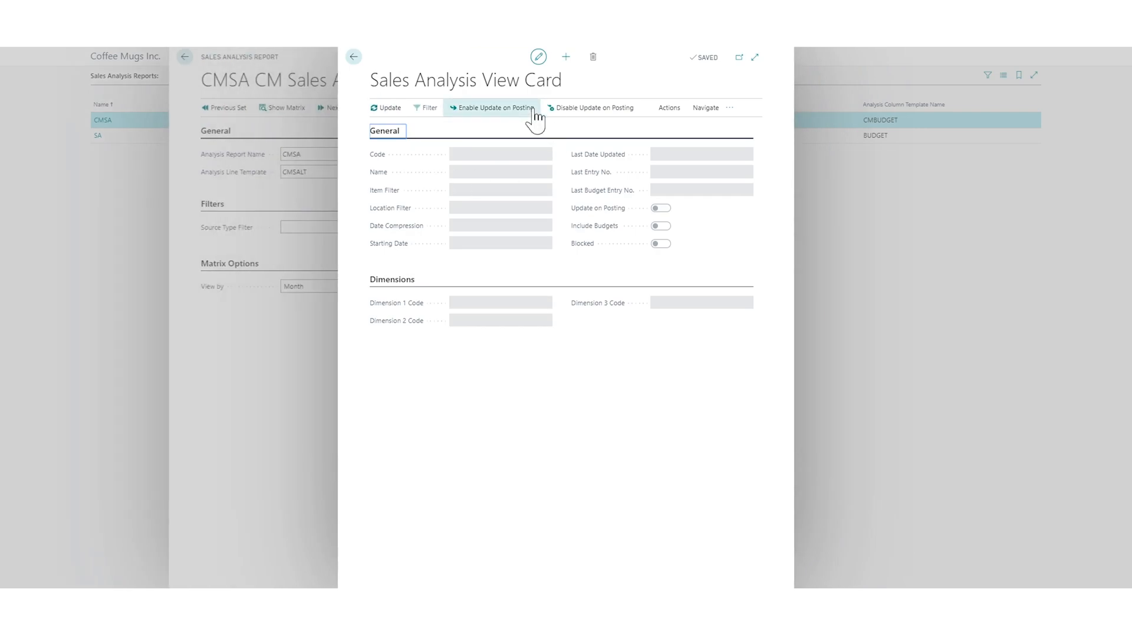
left_click(670, 107)
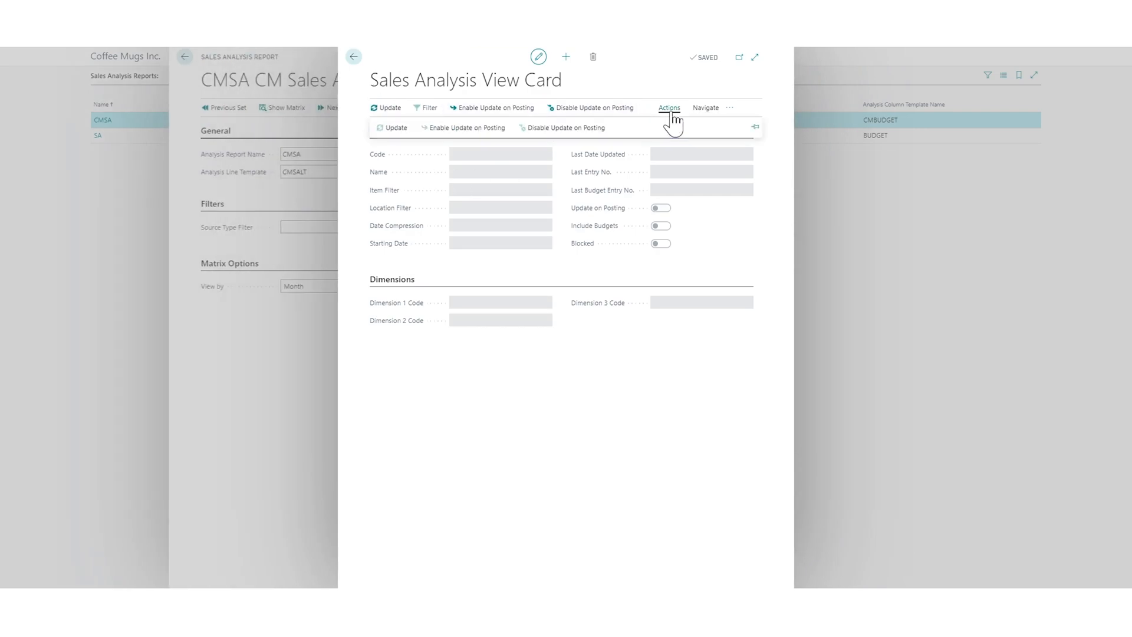
left_click(706, 107)
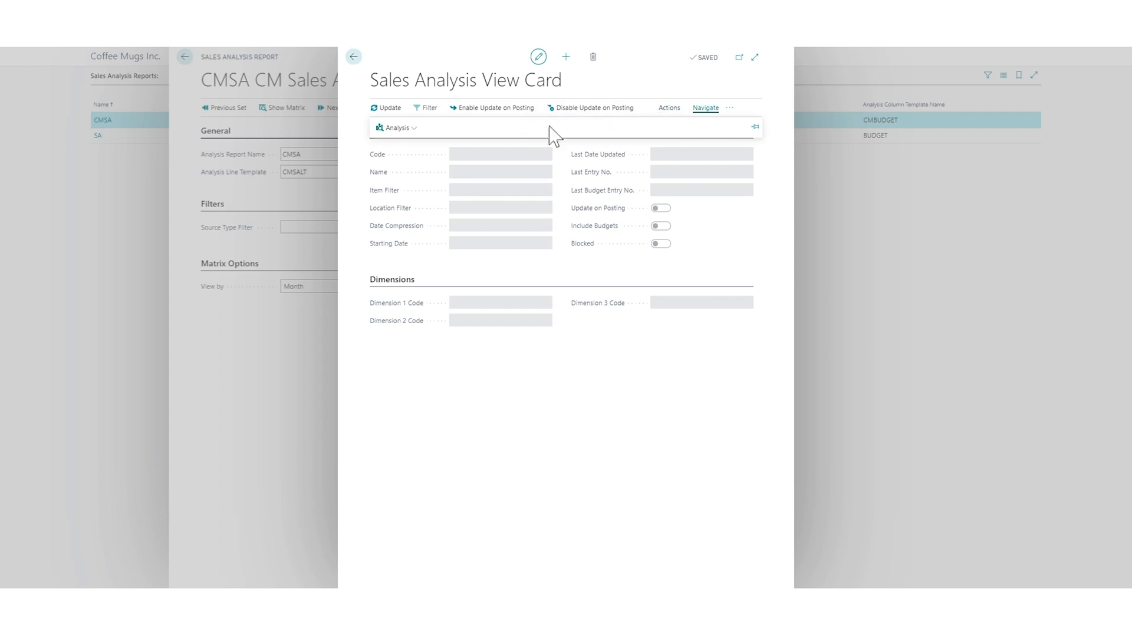
left_click(730, 107)
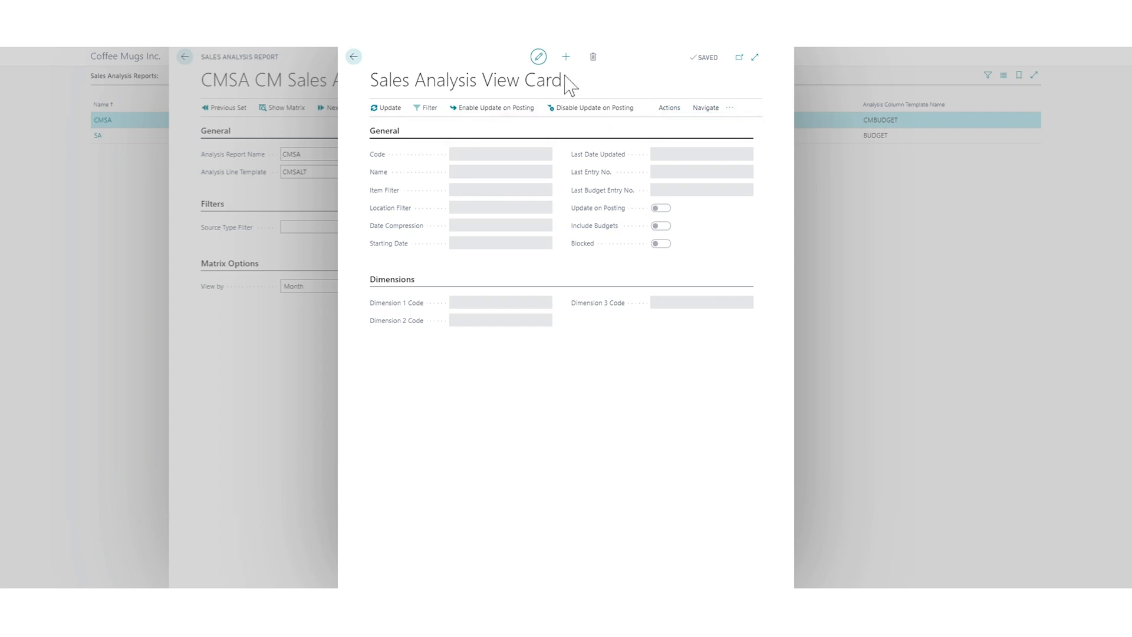
left_click(565, 57)
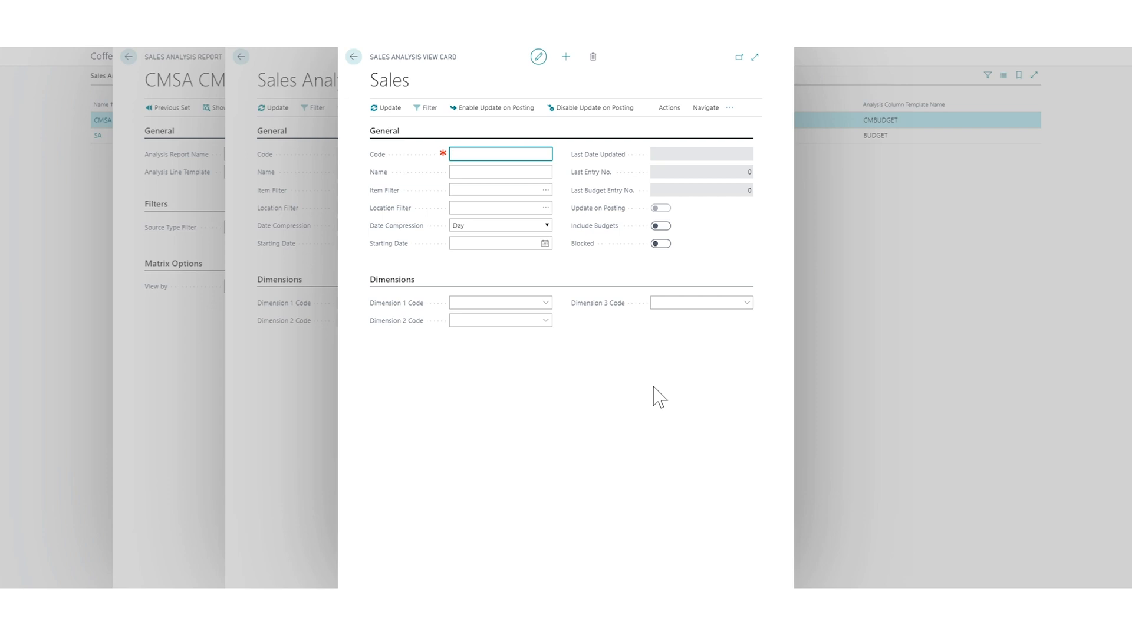
Enter code CMITEMSALE, name CM Item Sales, starting date 1/1/2020, and include budgets.
type("CMITEMSALE")
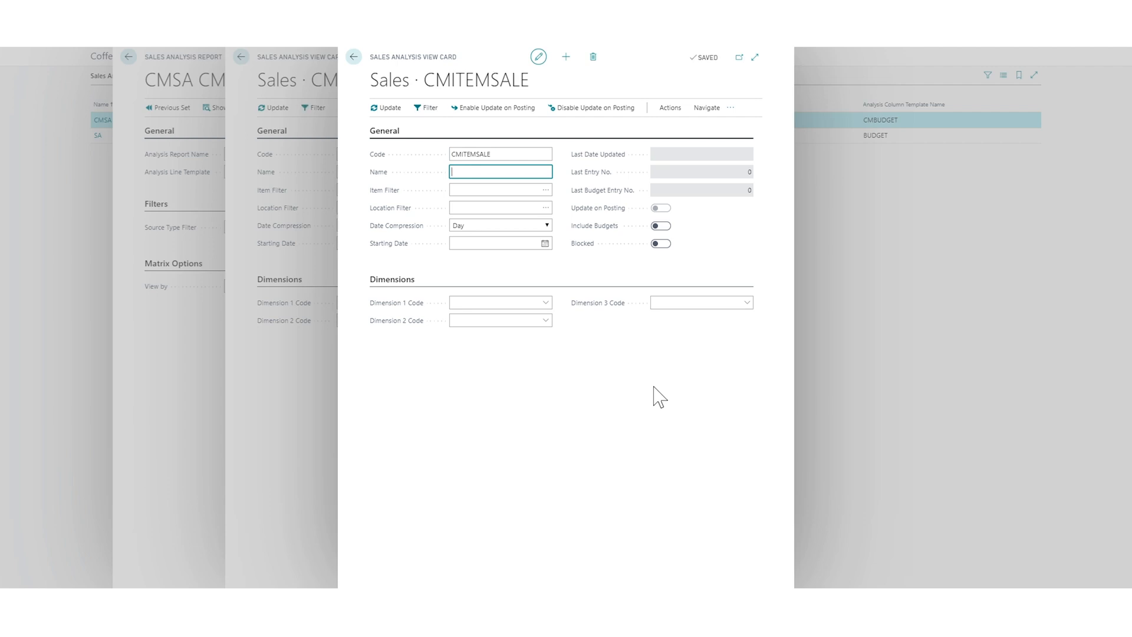
type("CM Item Sales")
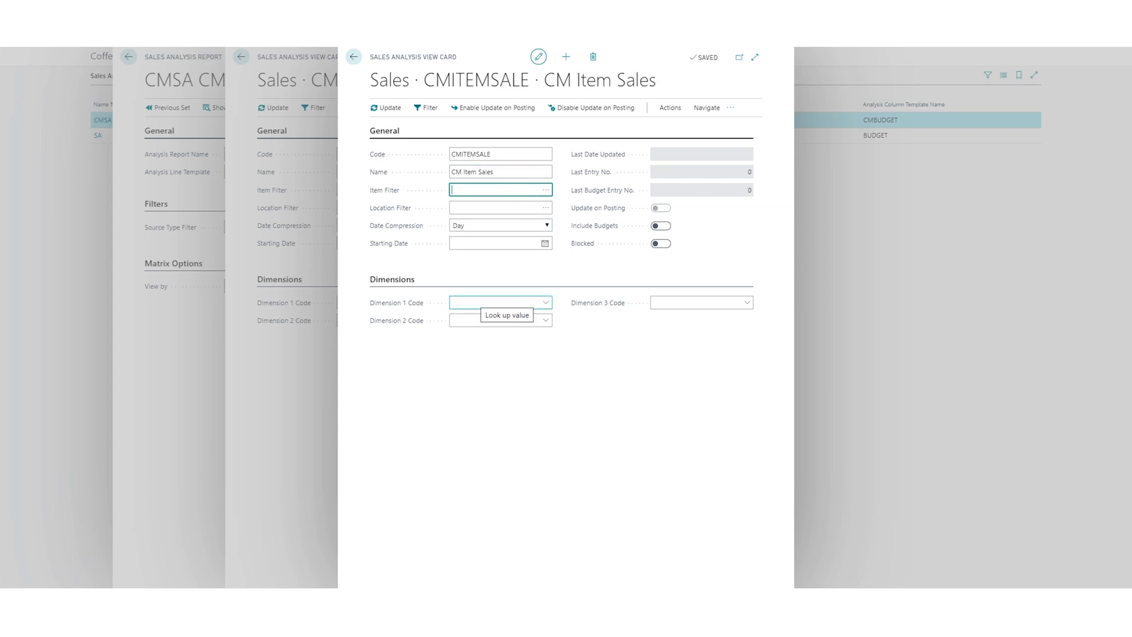
left_click(495, 243)
type("0101")
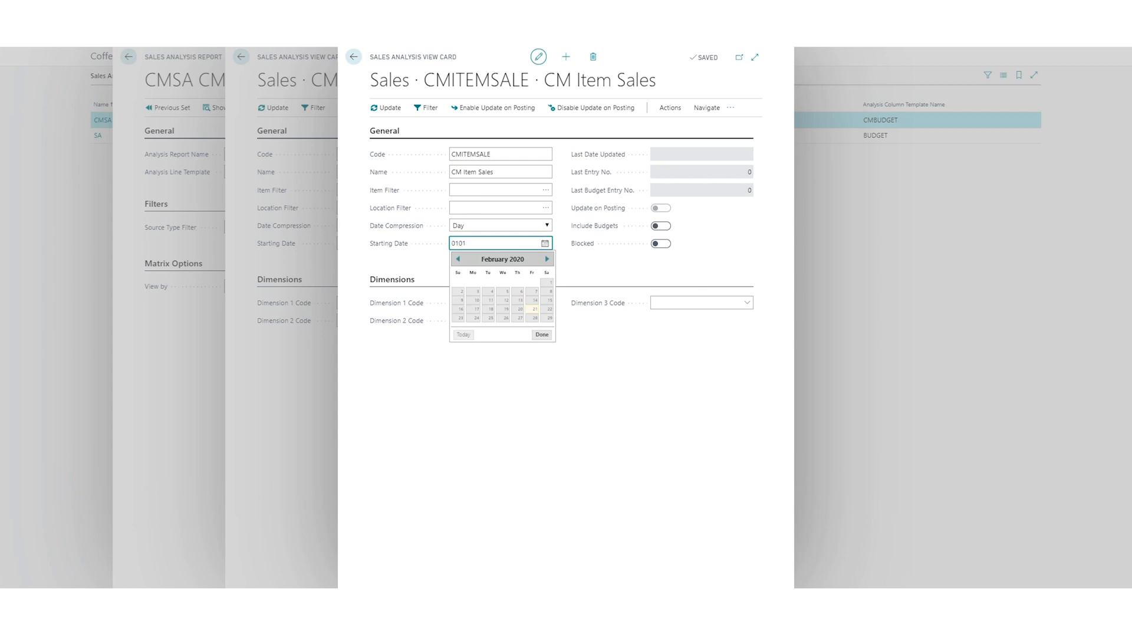
left_click(531, 307)
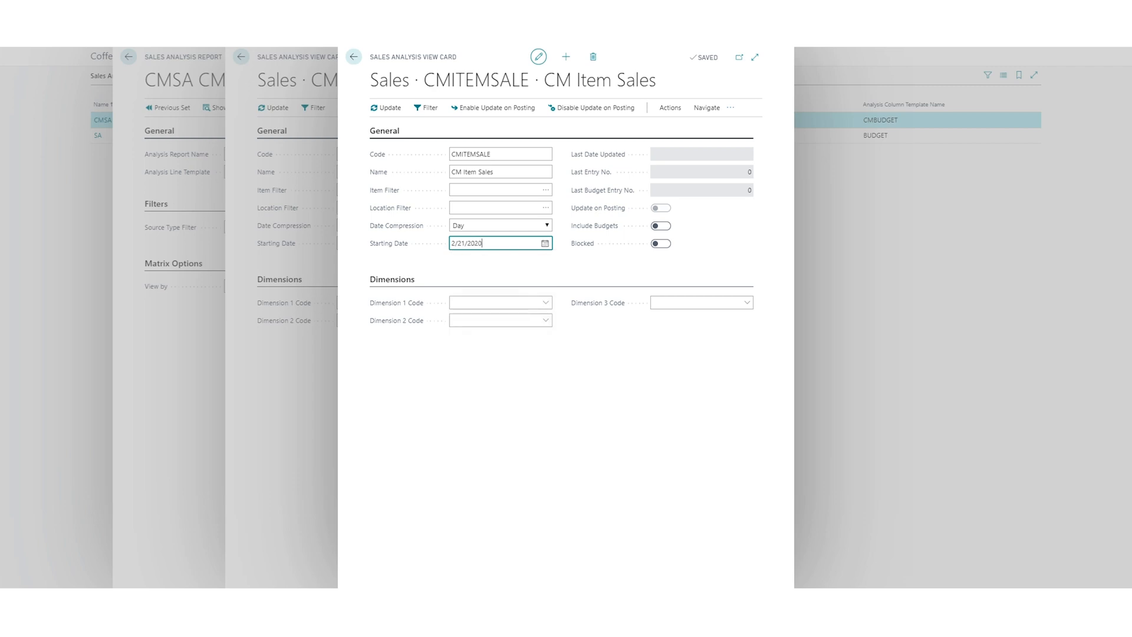
type("01")
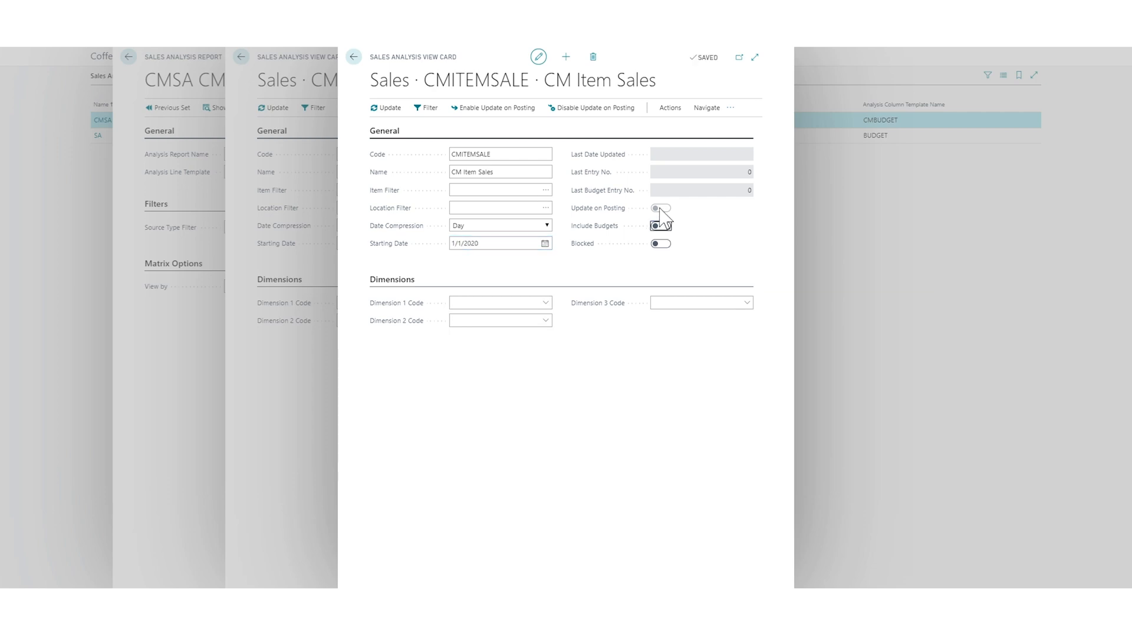
left_click(660, 226)
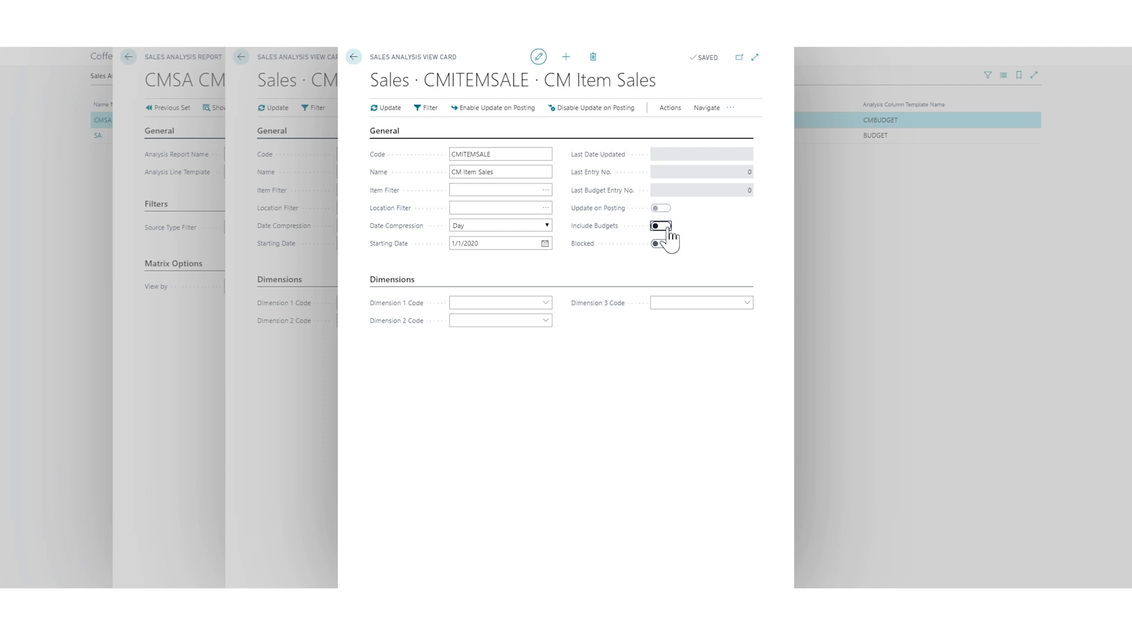
left_click(660, 226)
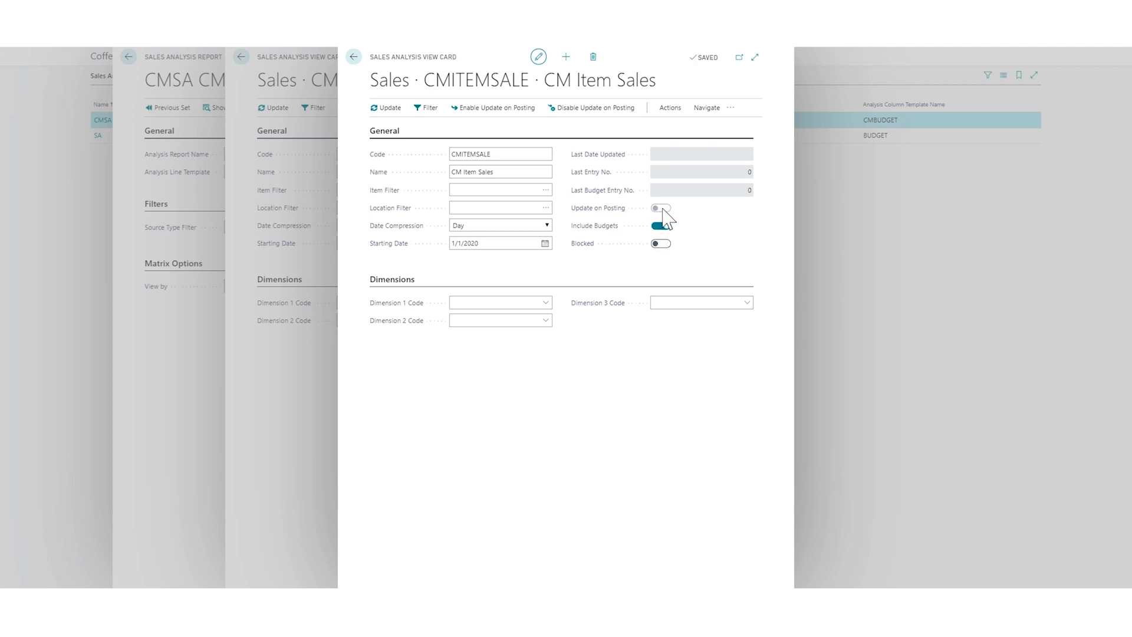
left_click(661, 225)
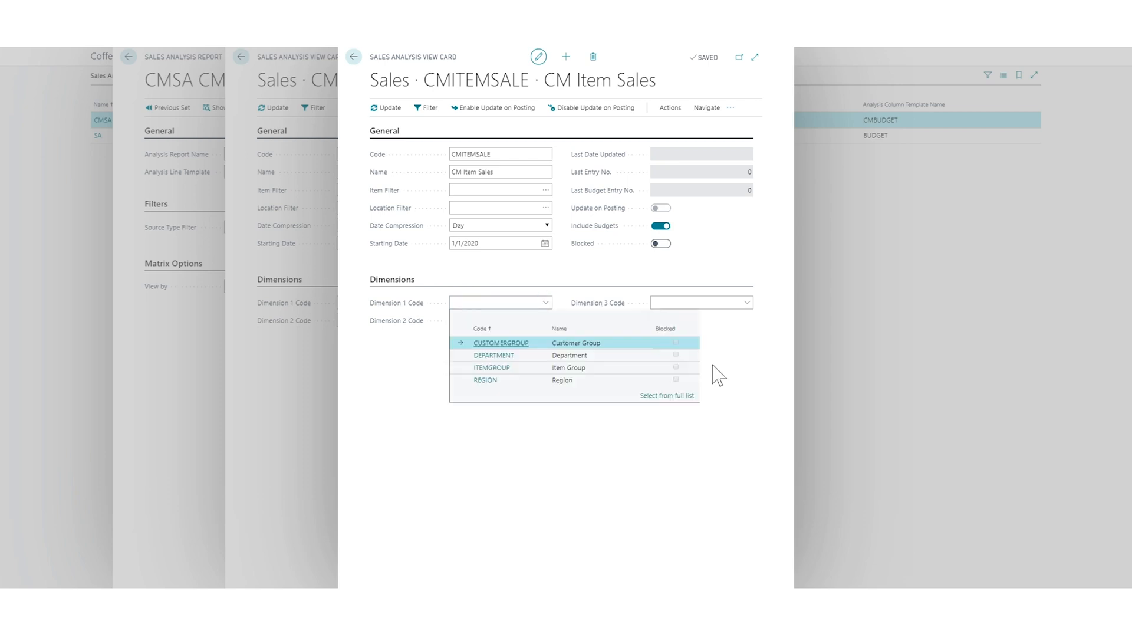
mouse_move(458, 404)
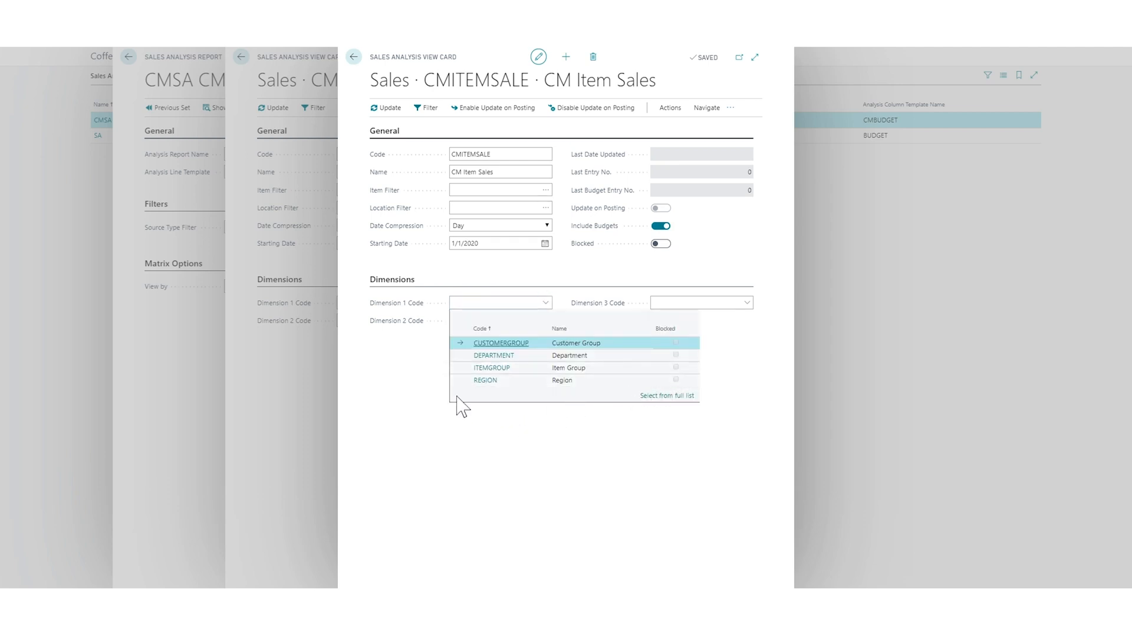
mouse_move(534, 352)
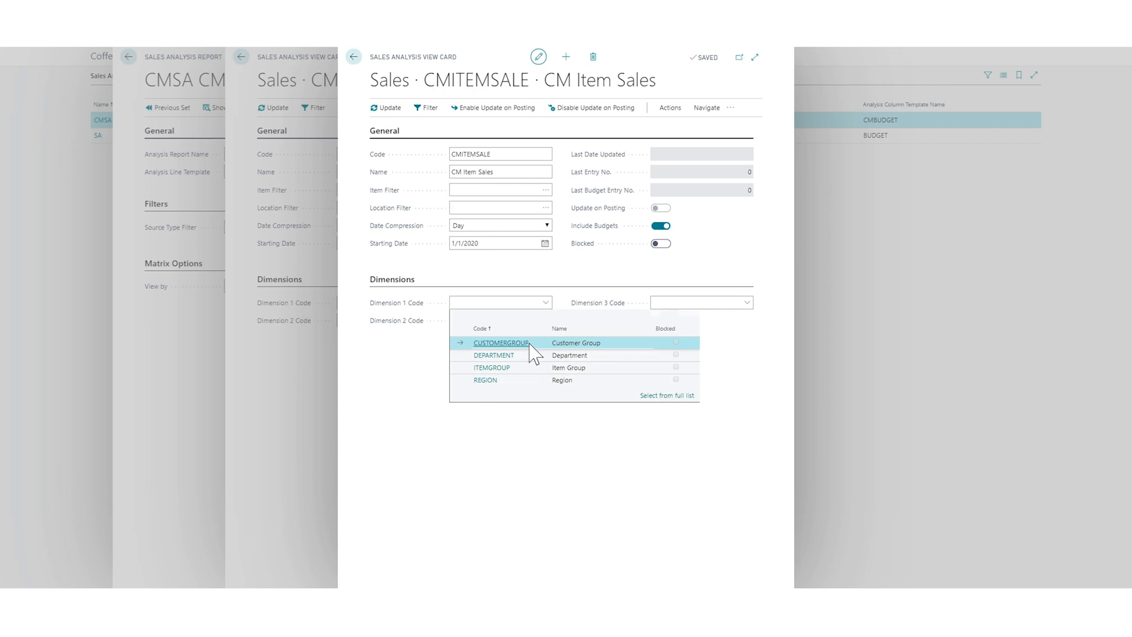
Assign CUSTOMERGROUP, REGION and ITEMGROUP as Dimension 1, 2 and 3 codes.
left_click(502, 343)
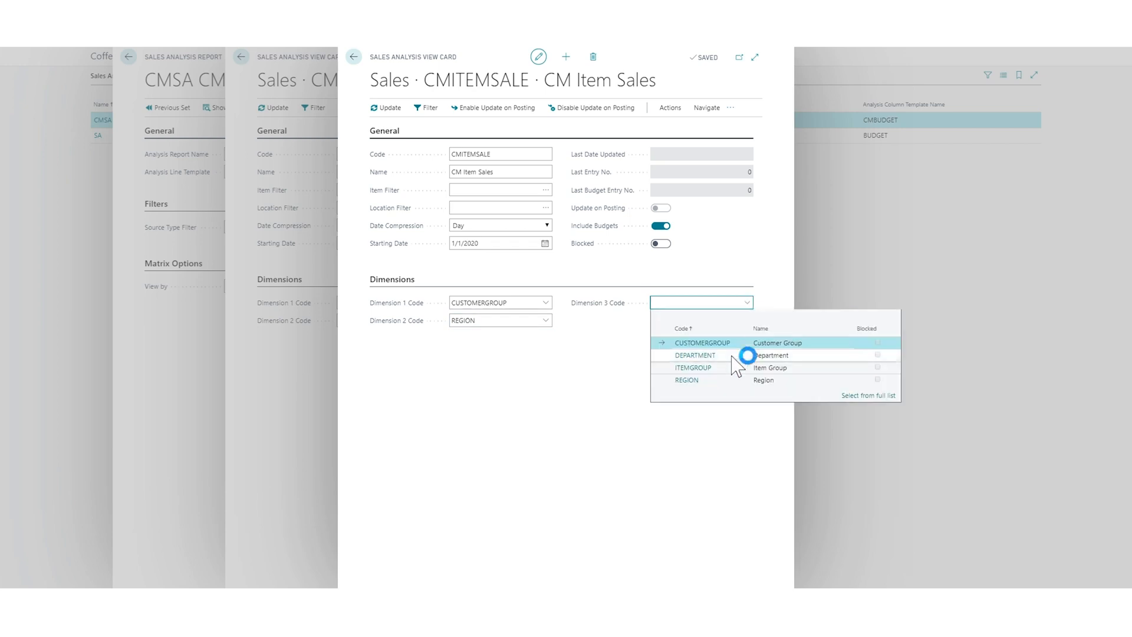
left_click(693, 367)
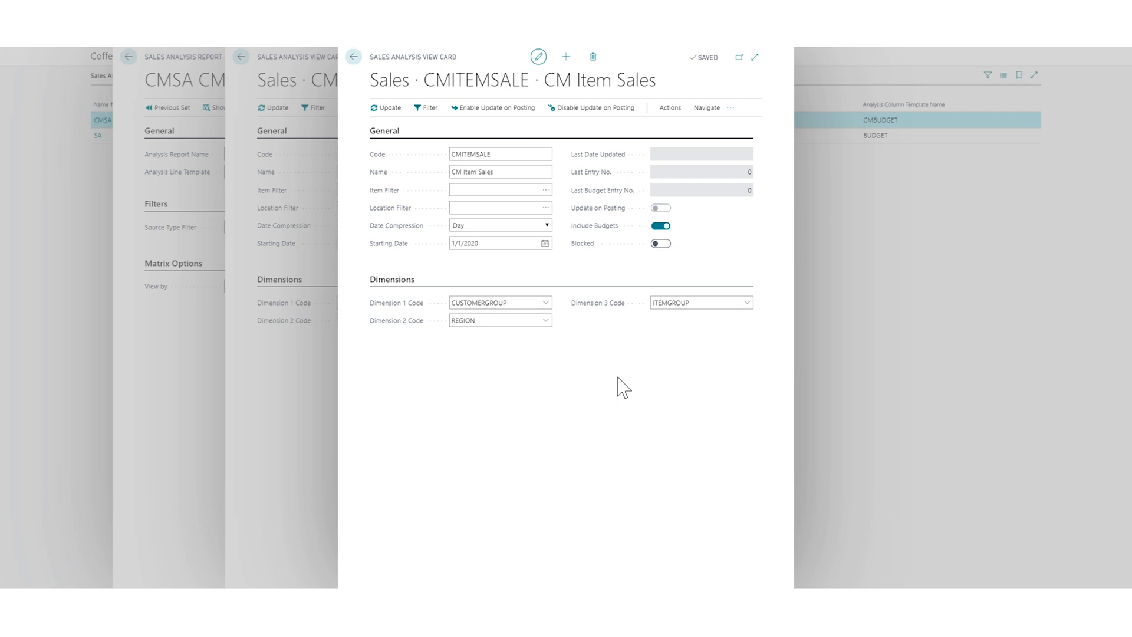
mouse_move(193, 99)
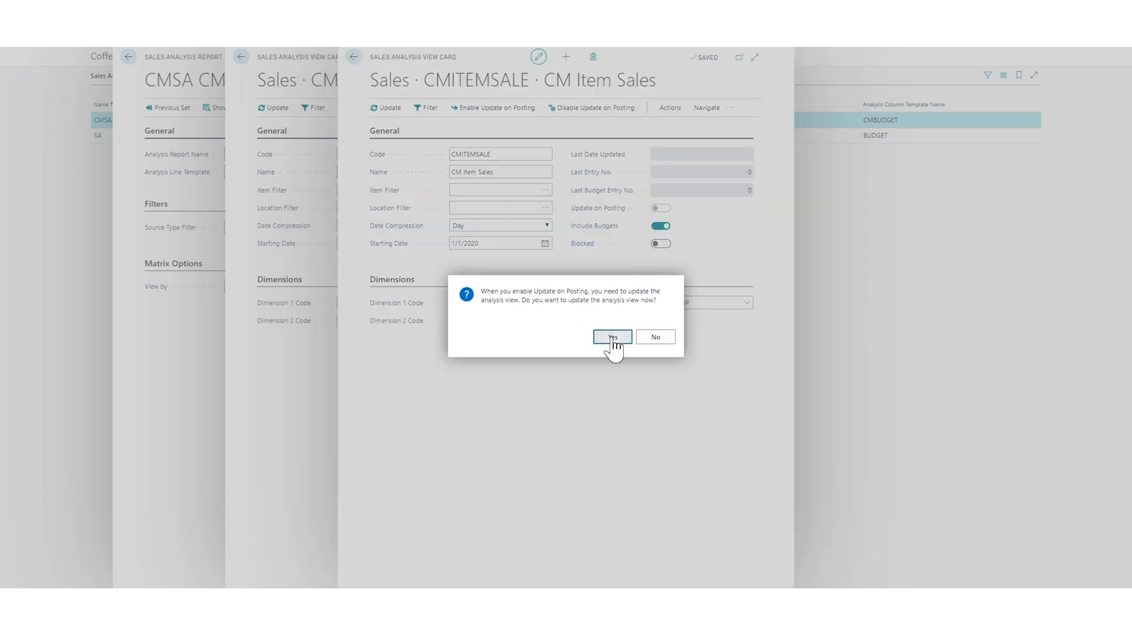
Enable Update on Posting for CM Item Sales and confirm updating the view now.
left_click(613, 336)
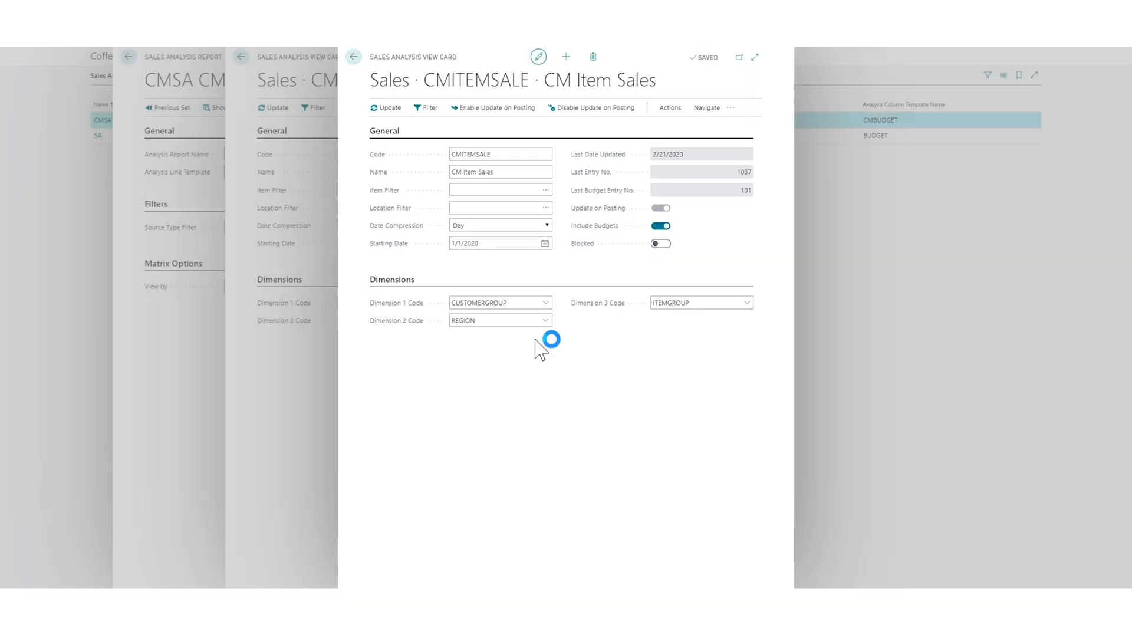
mouse_move(690, 186)
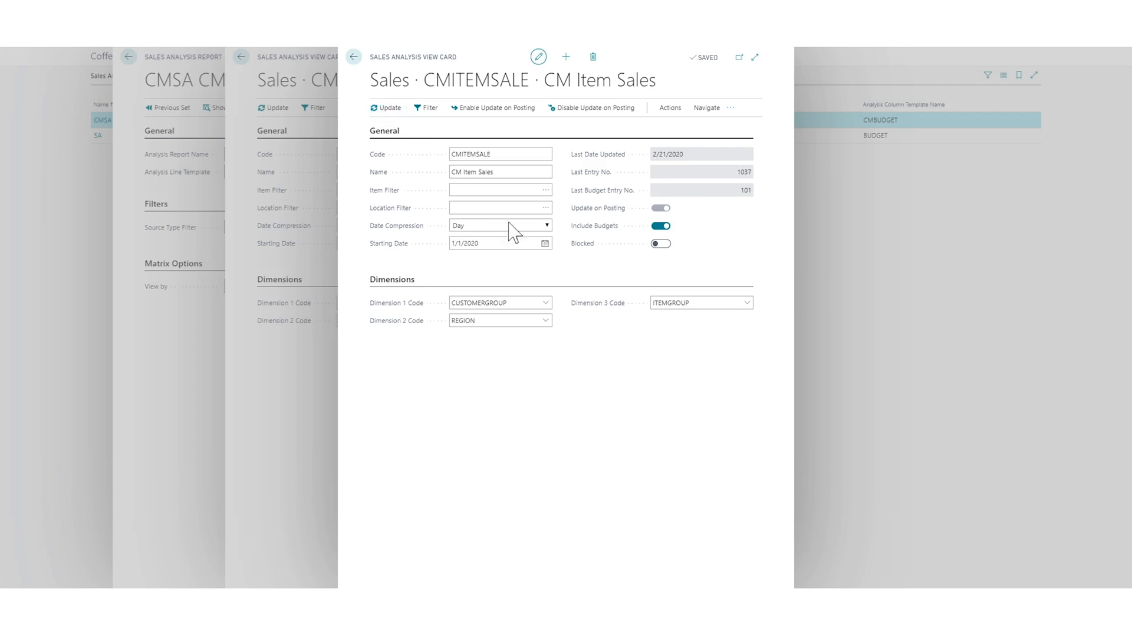
mouse_move(726, 220)
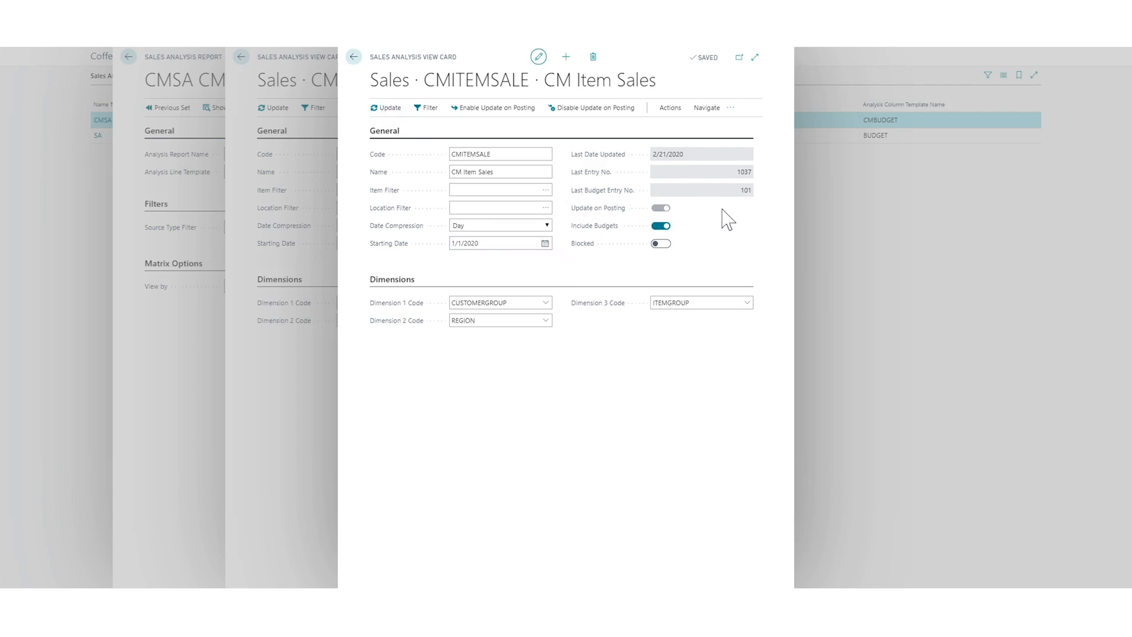
mouse_move(749, 176)
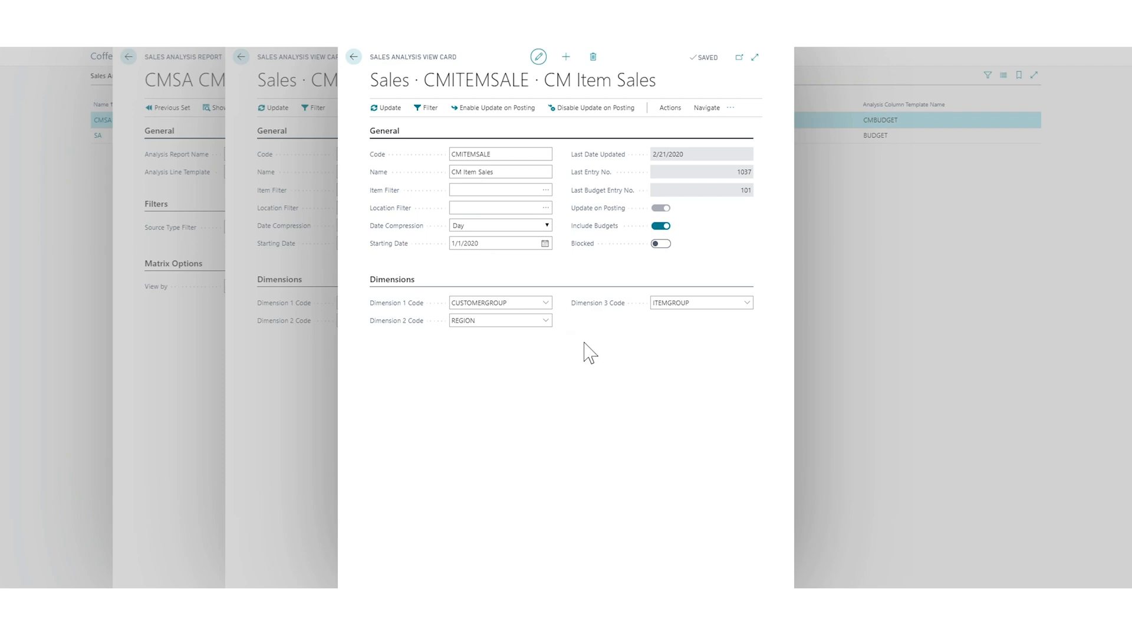
mouse_move(670, 108)
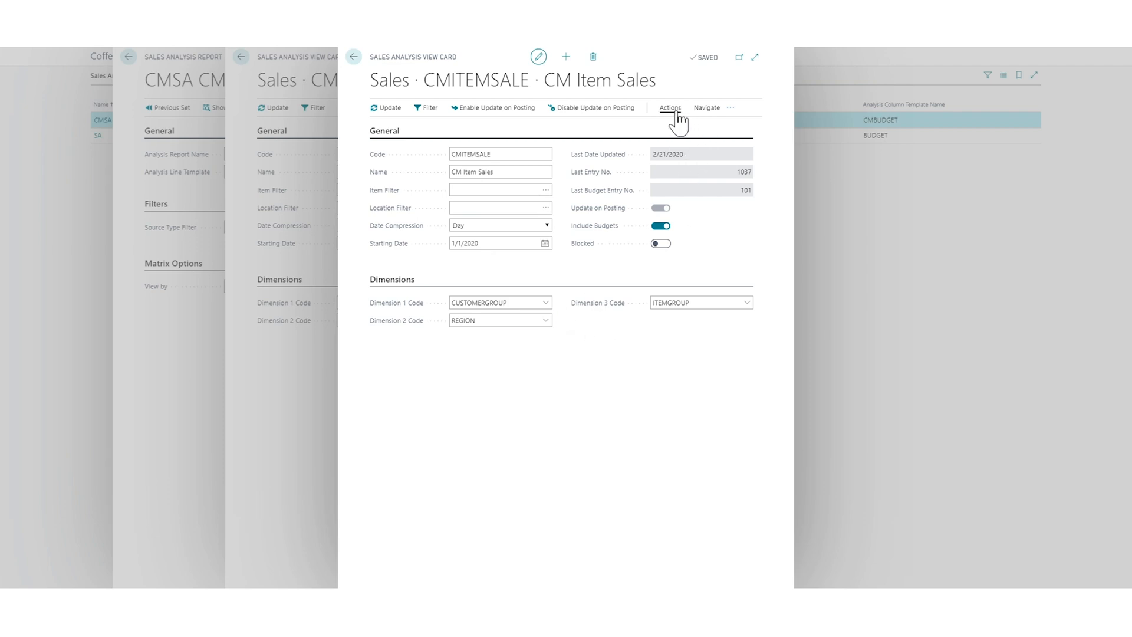
Close the item sales view card, Analysis View List and Analysis Line Templates to reach the CMSA report.
left_click(706, 107)
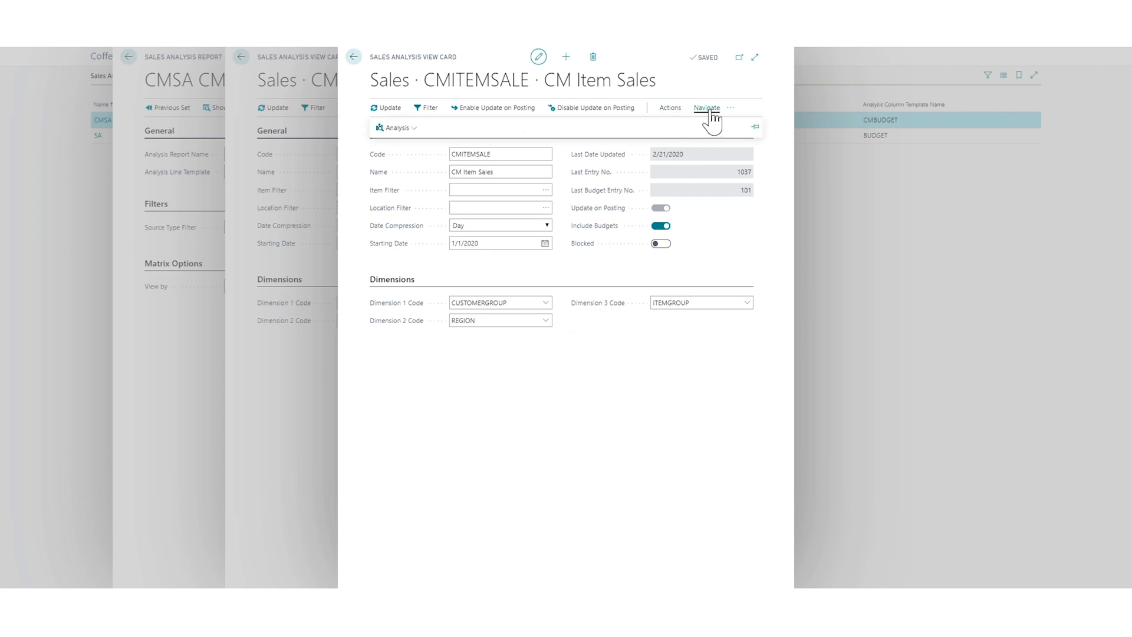
left_click(396, 127)
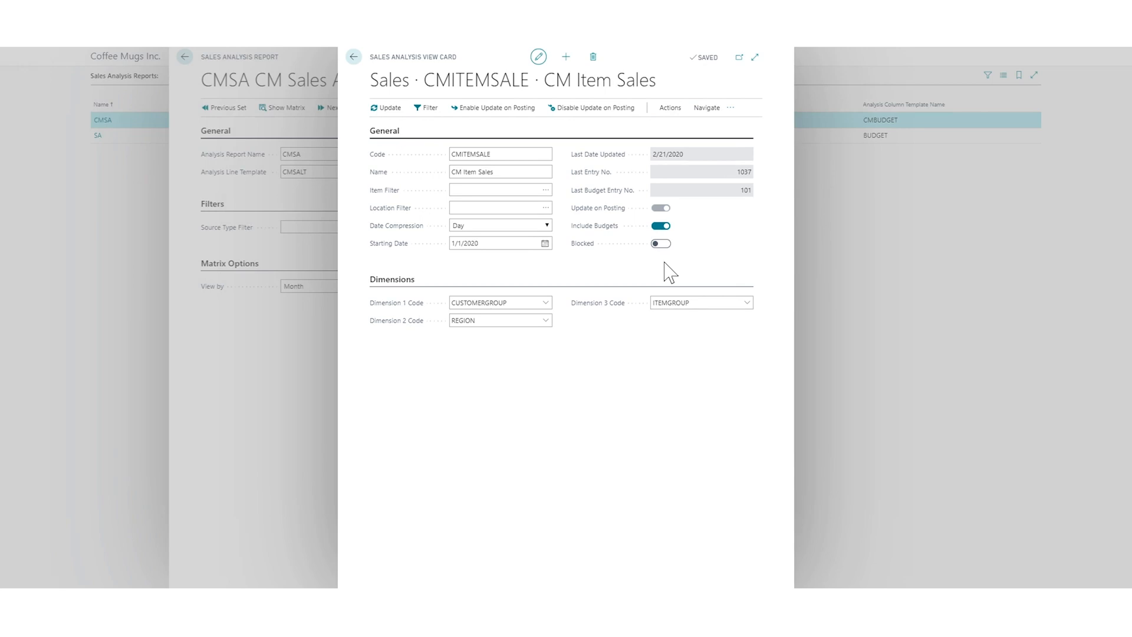
left_click(499, 171)
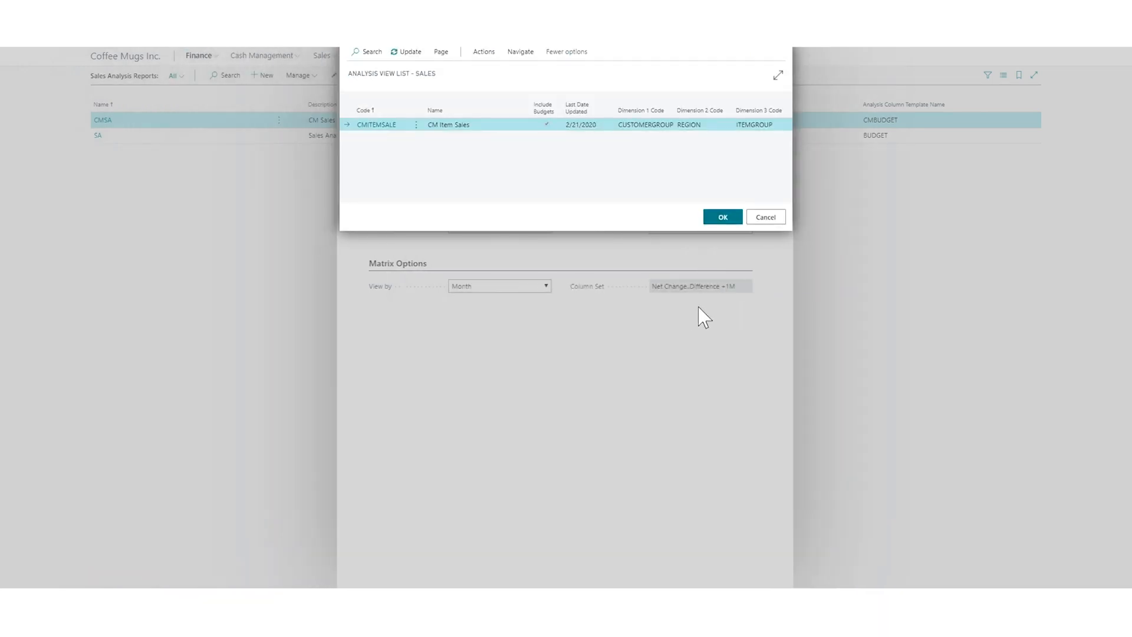
mouse_move(763, 133)
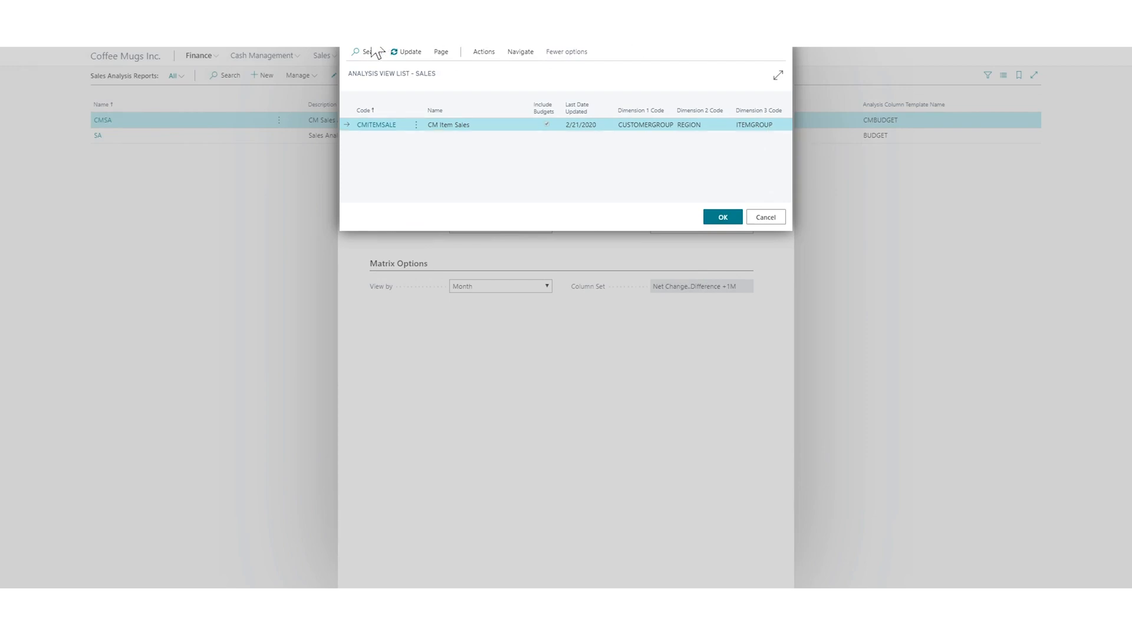
left_click(723, 216)
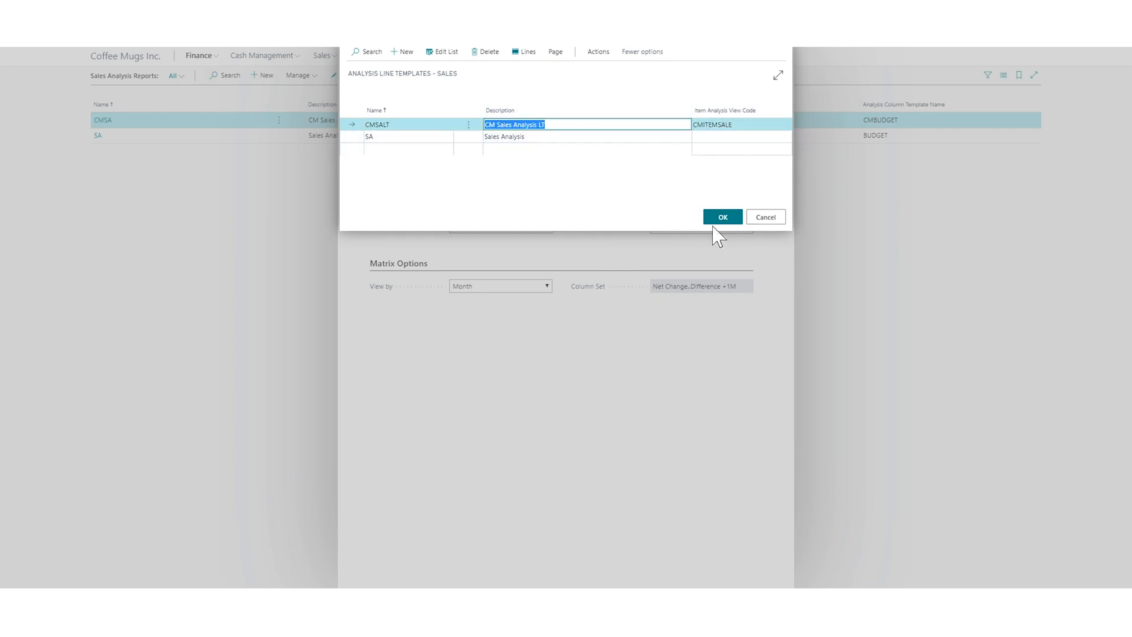
left_click(722, 216)
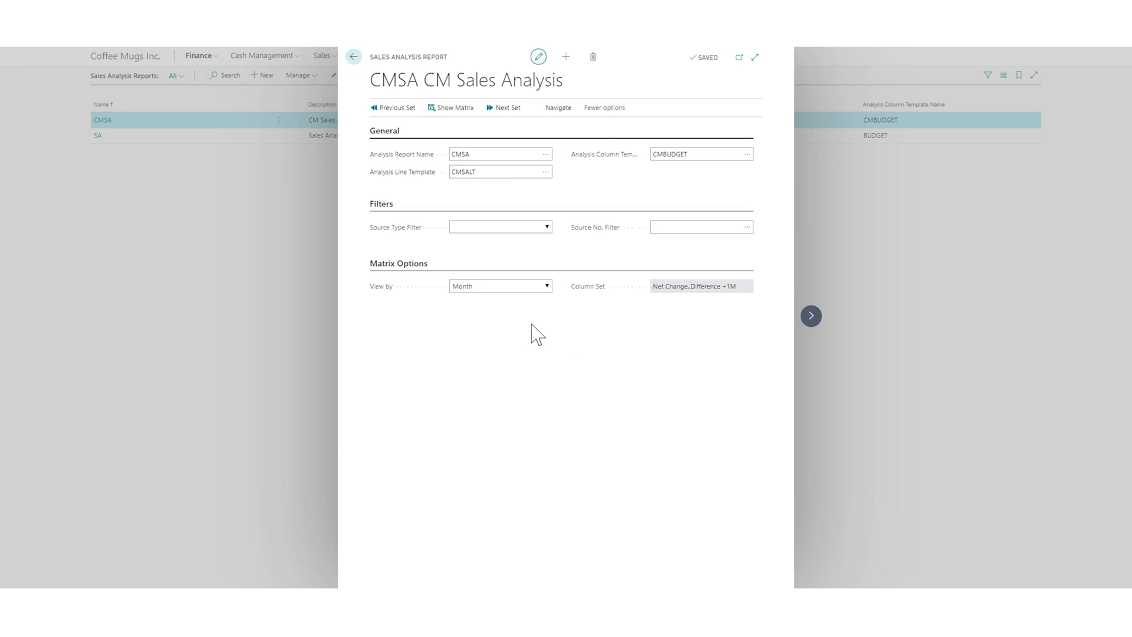
mouse_move(456, 275)
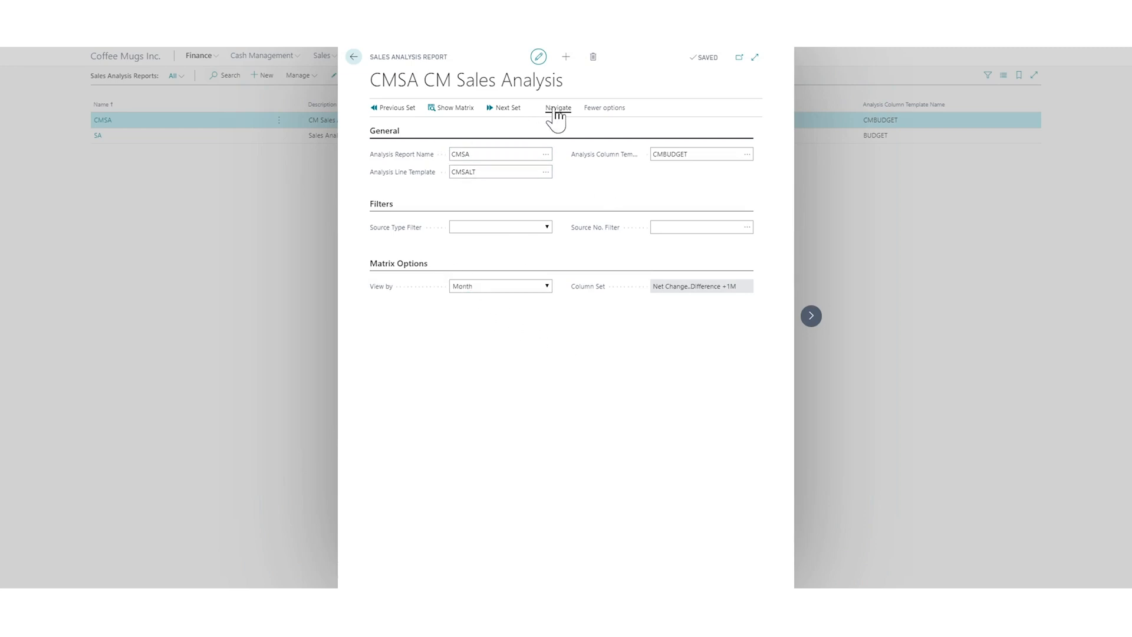
Open Edit Lines for the CMSALT sales analysis line template from the report's extra actions.
left_click(496, 154)
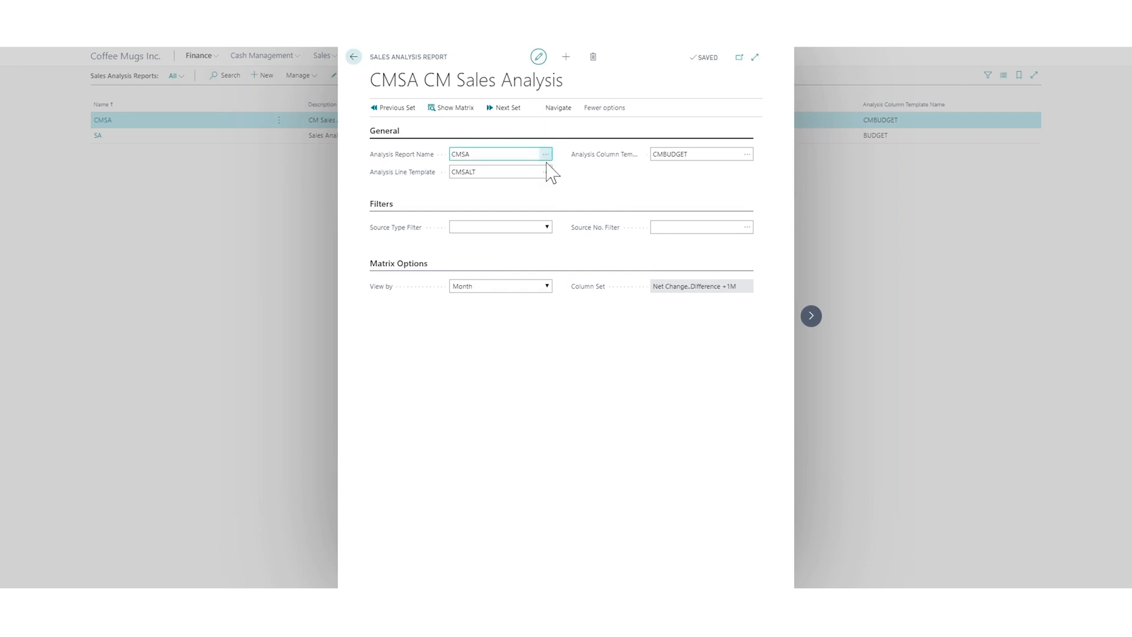
left_click(604, 108)
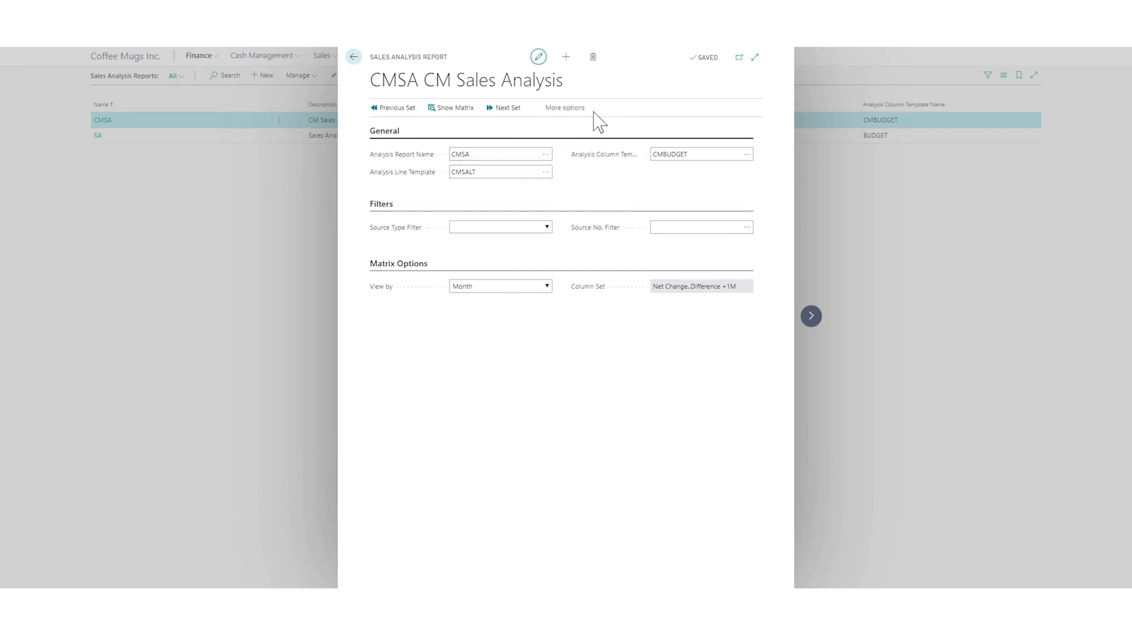
left_click(565, 107)
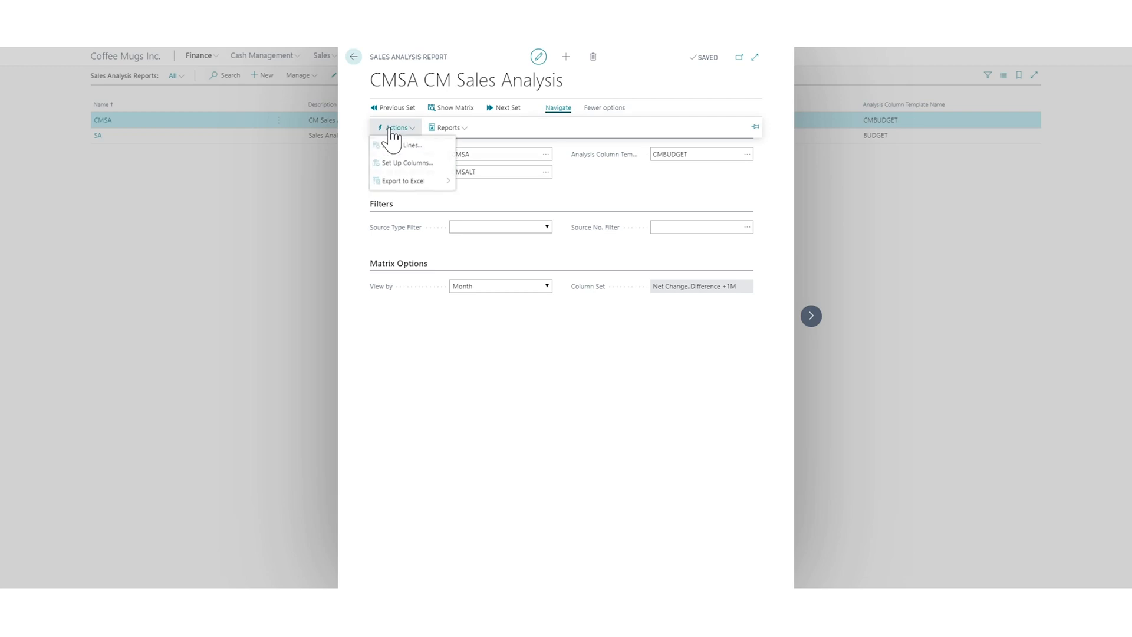
left_click(406, 145)
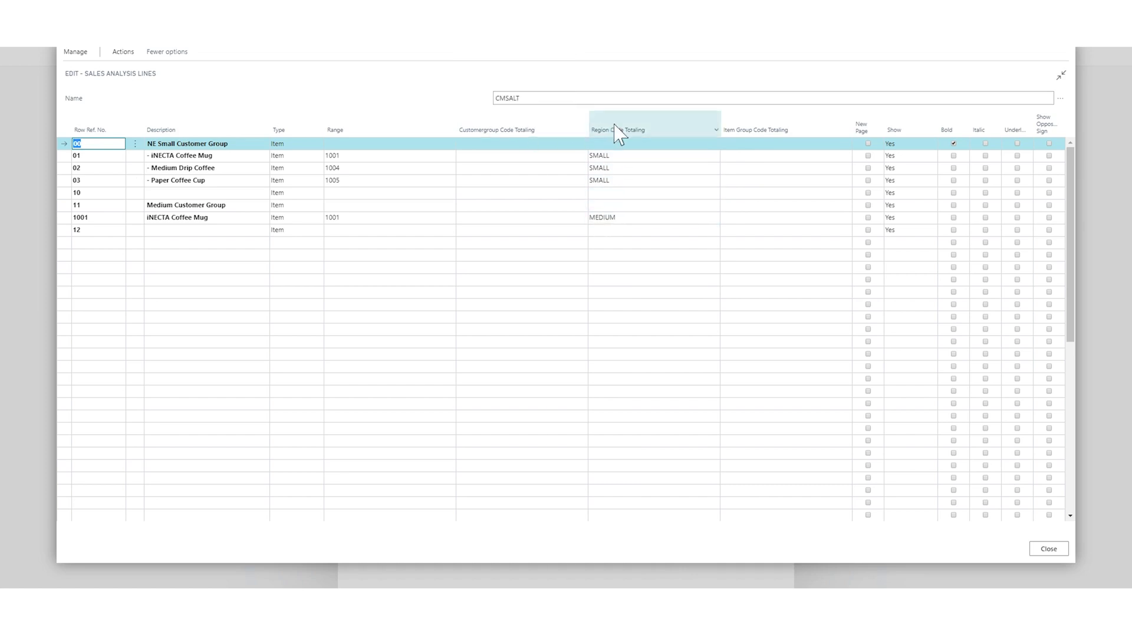
Move SMALL and MEDIUM into the Customergroup Code Totaling column.
left_click(611, 170)
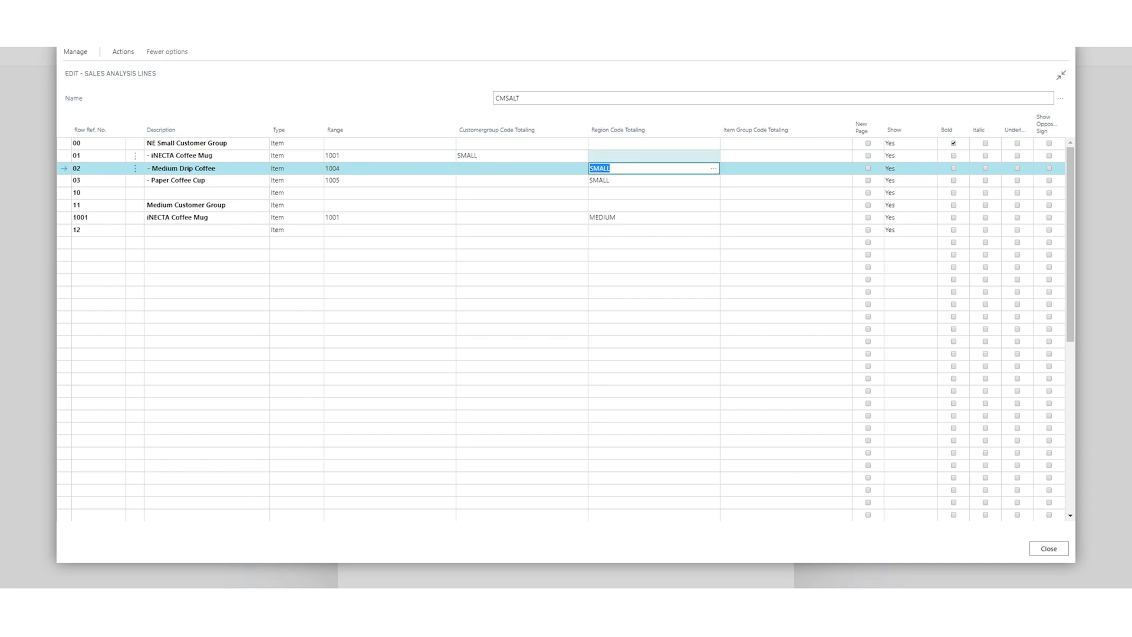
left_click(516, 168)
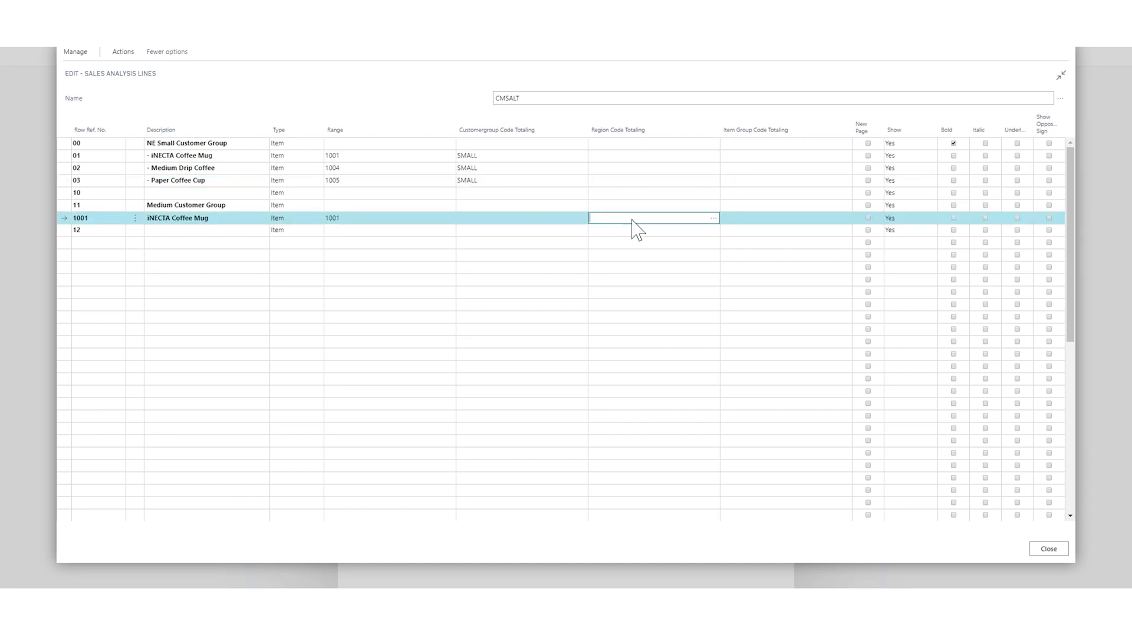
type("MEDIUM")
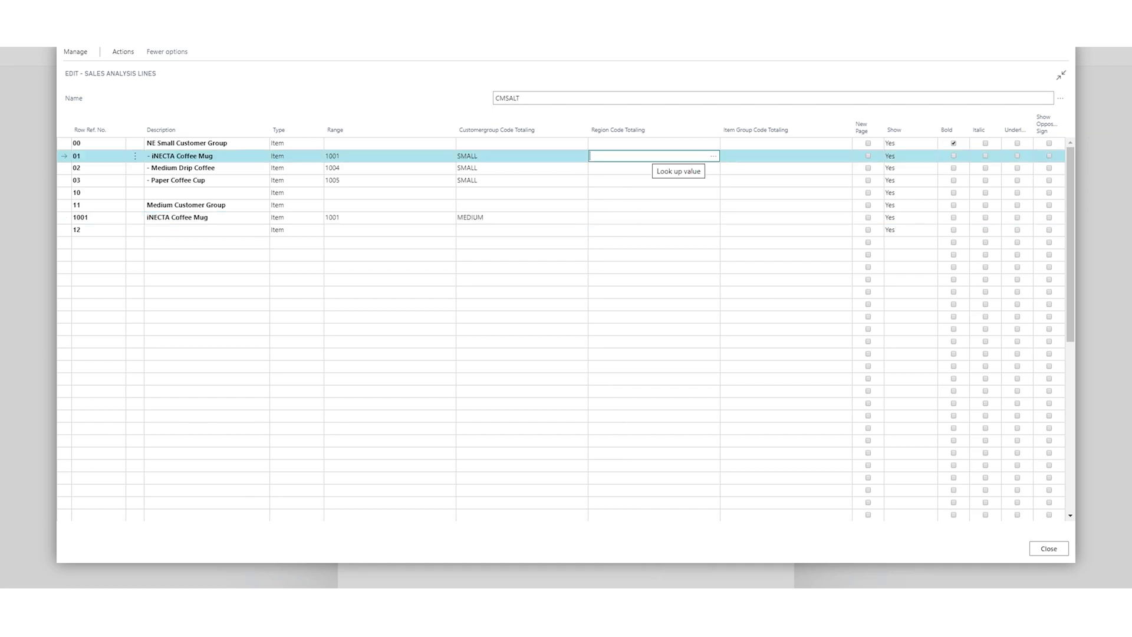
Set region NE on rows 01–03 and rename row 11 'NE Medium Customer Group'.
left_click(714, 155)
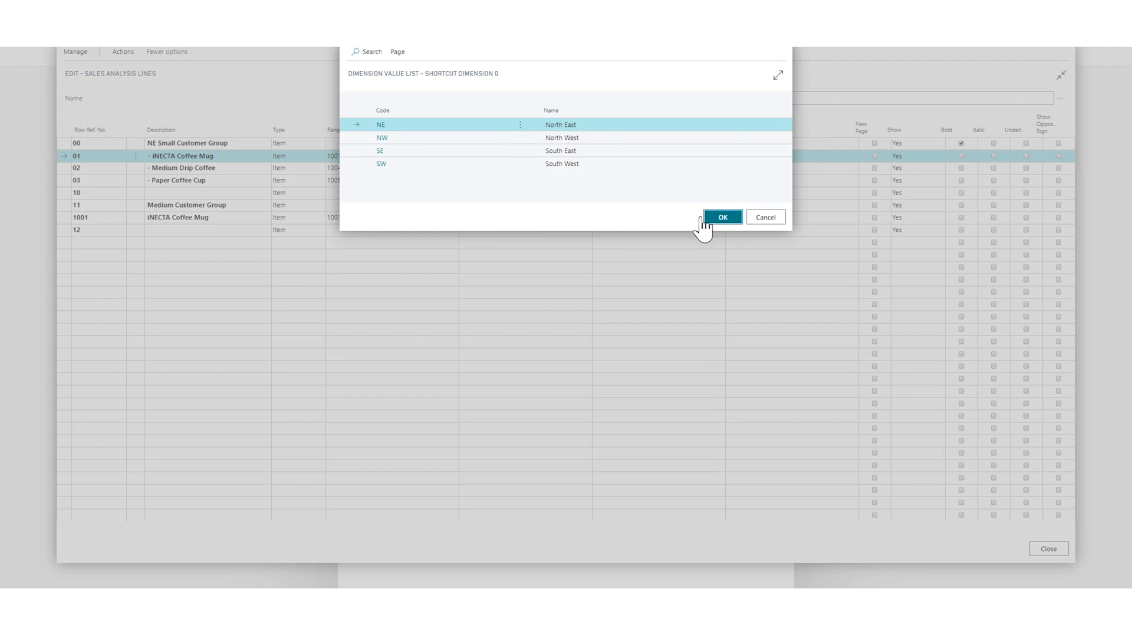
left_click(723, 217)
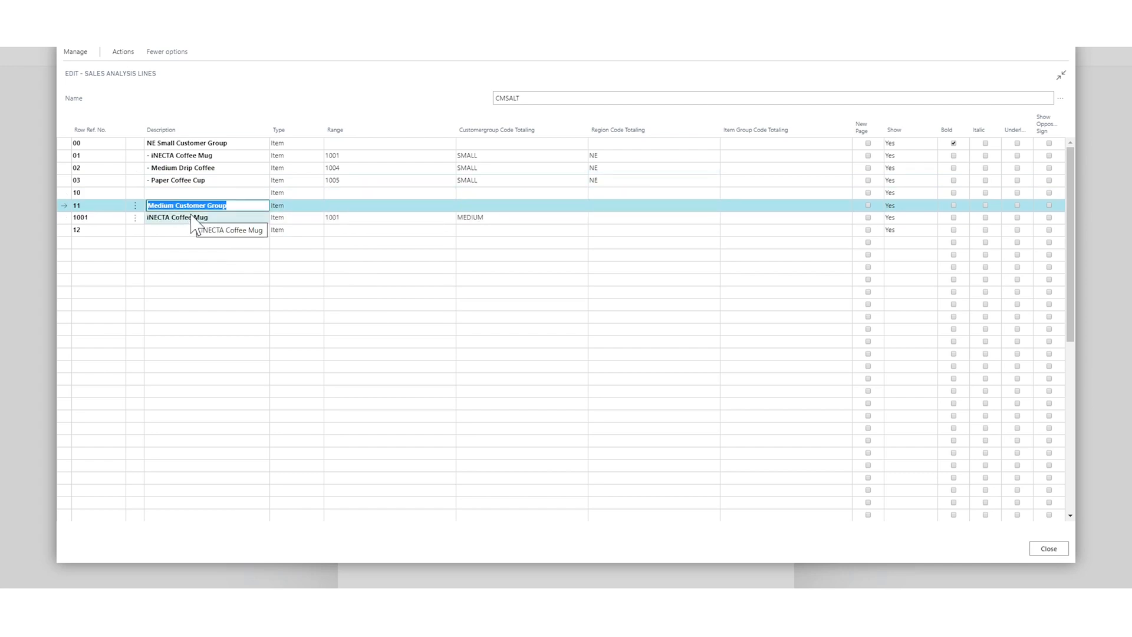
type("NE")
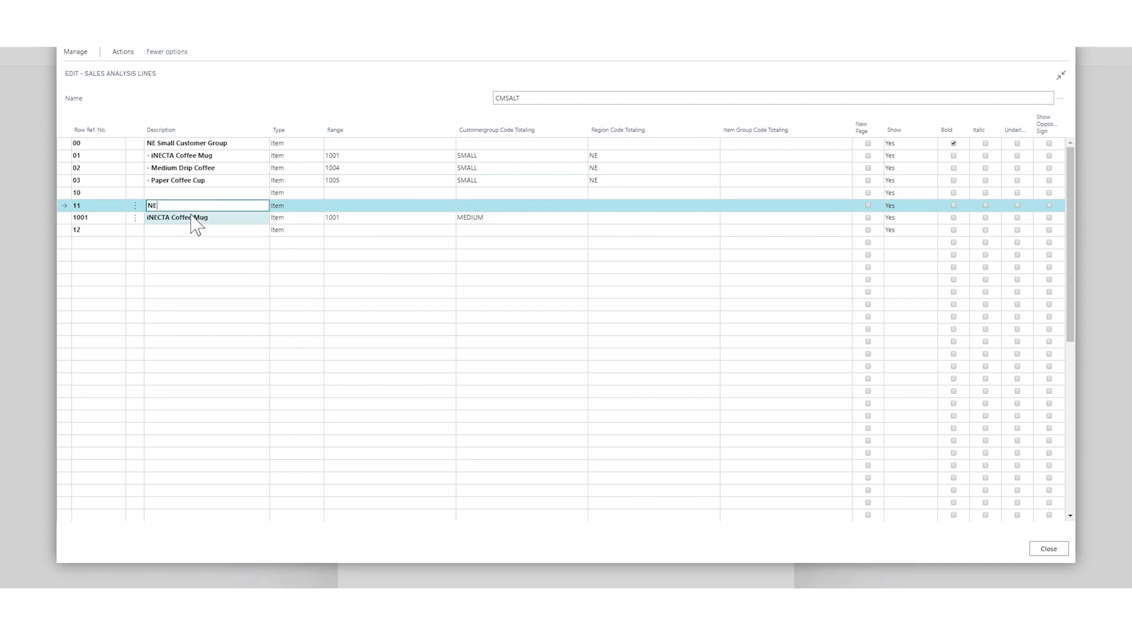
type("Medium Customer Group")
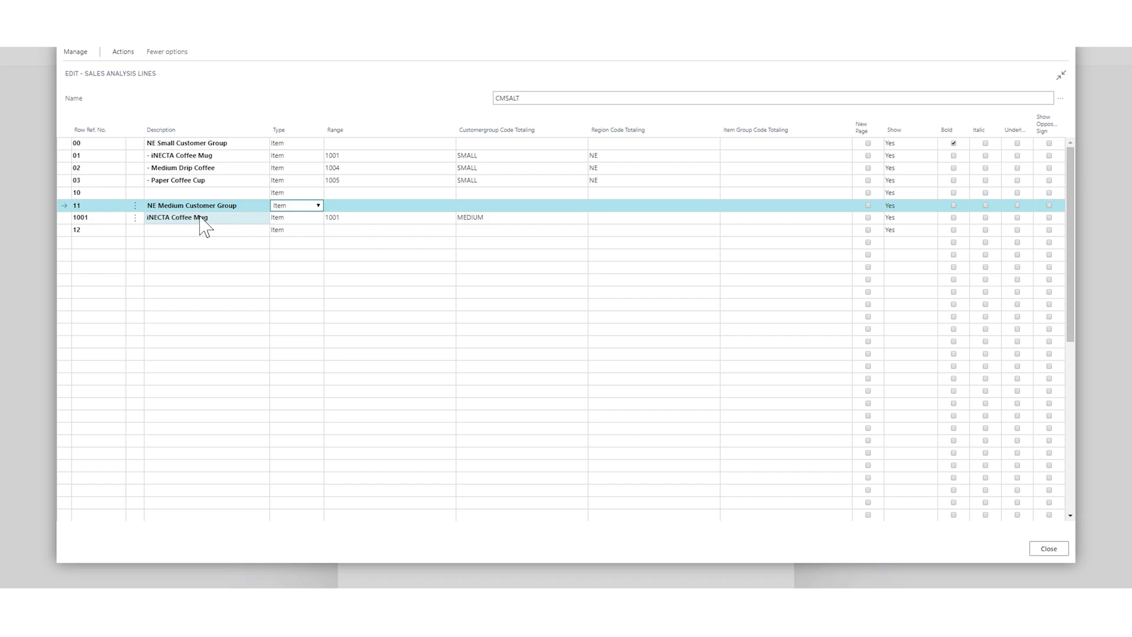
left_click(189, 218)
type("- ")
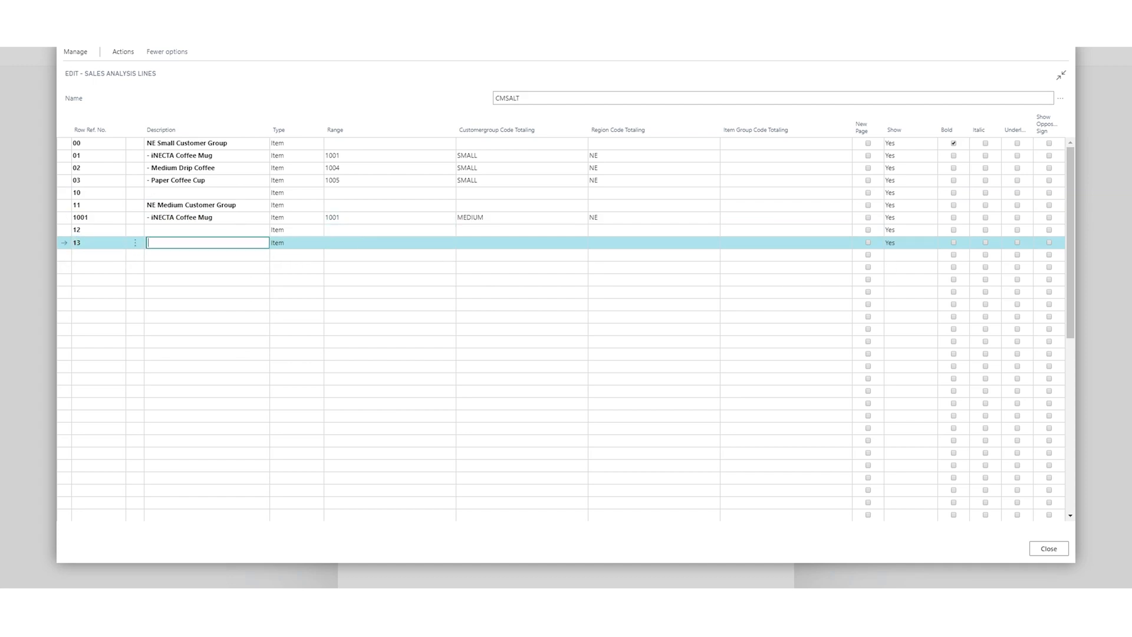
Add the 'NW Small Customer Group' row with an iNECTA Coffee Mug (1001) line.
type("NW")
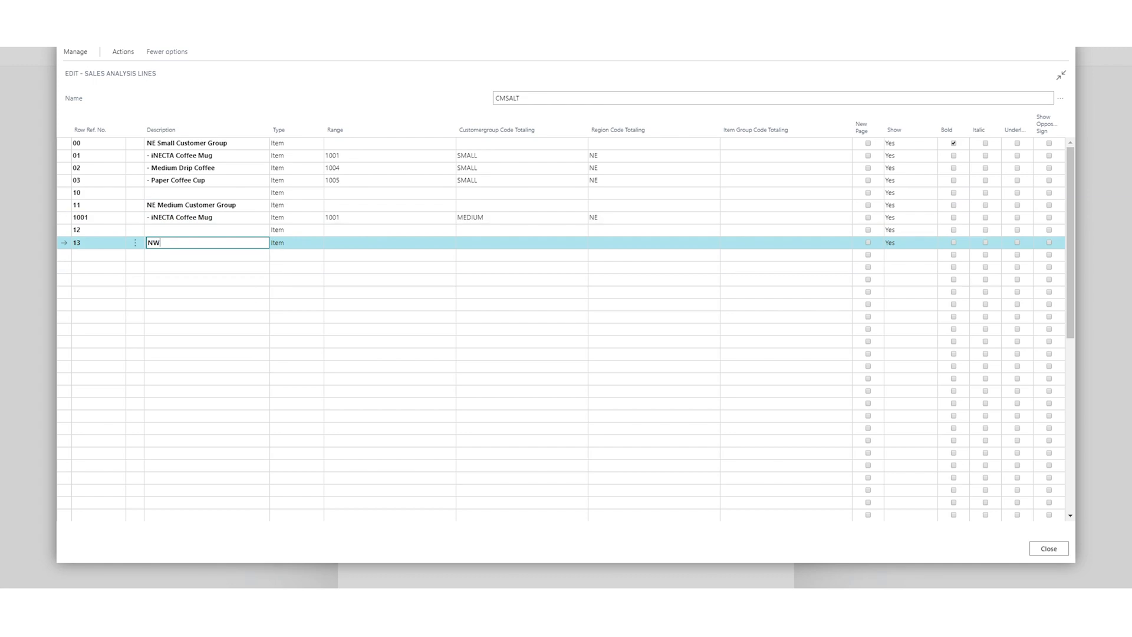
type("SM")
type("14")
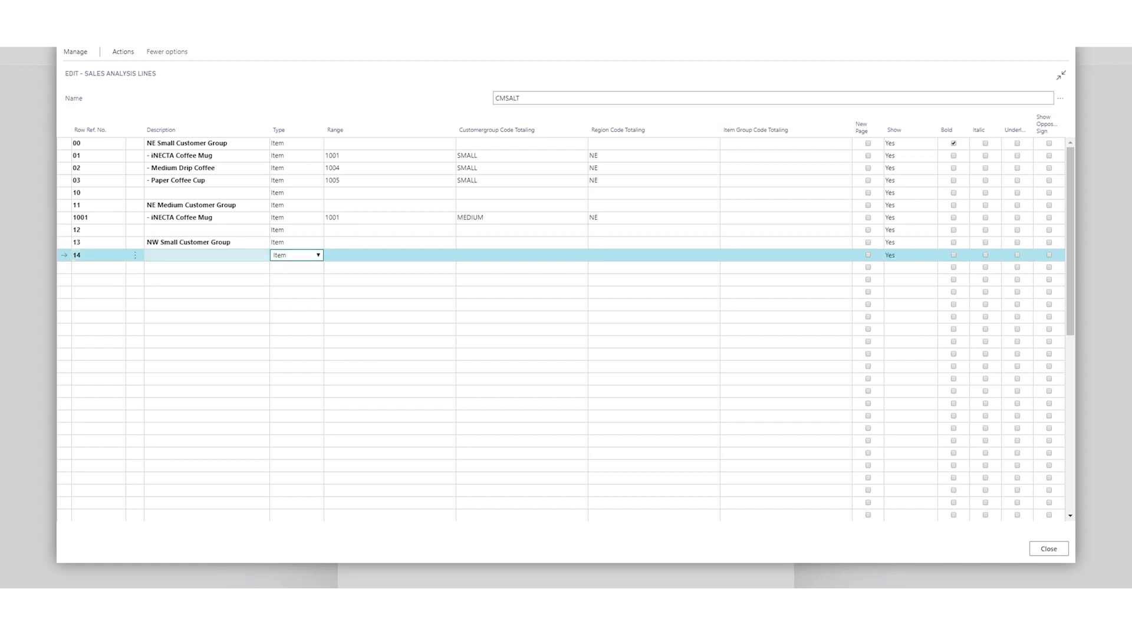
left_click(124, 51)
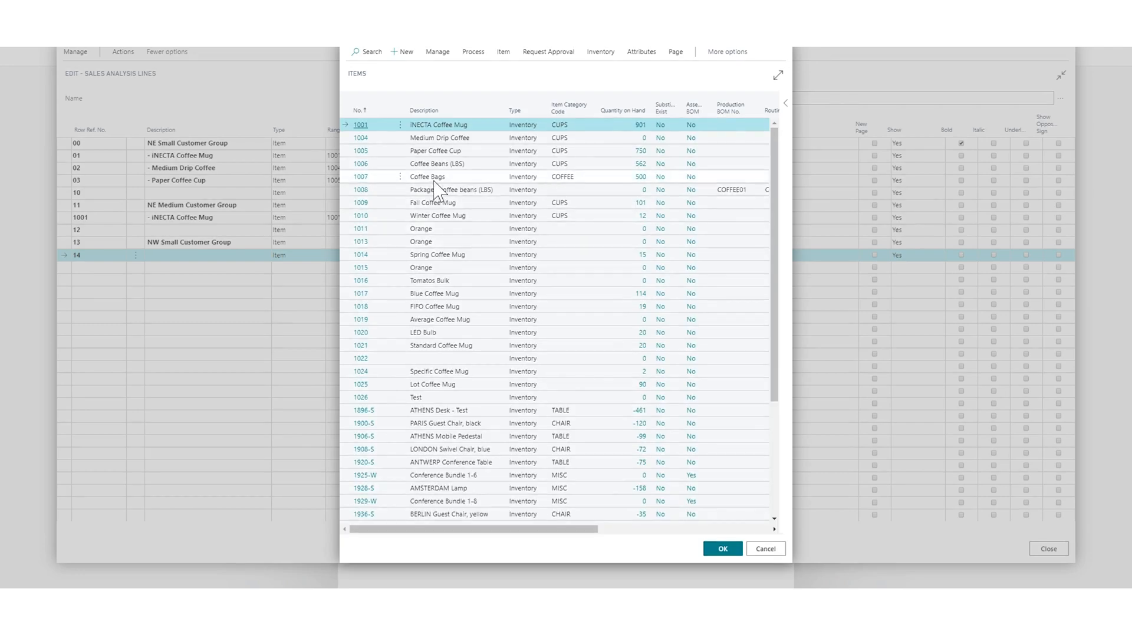
left_click(722, 549)
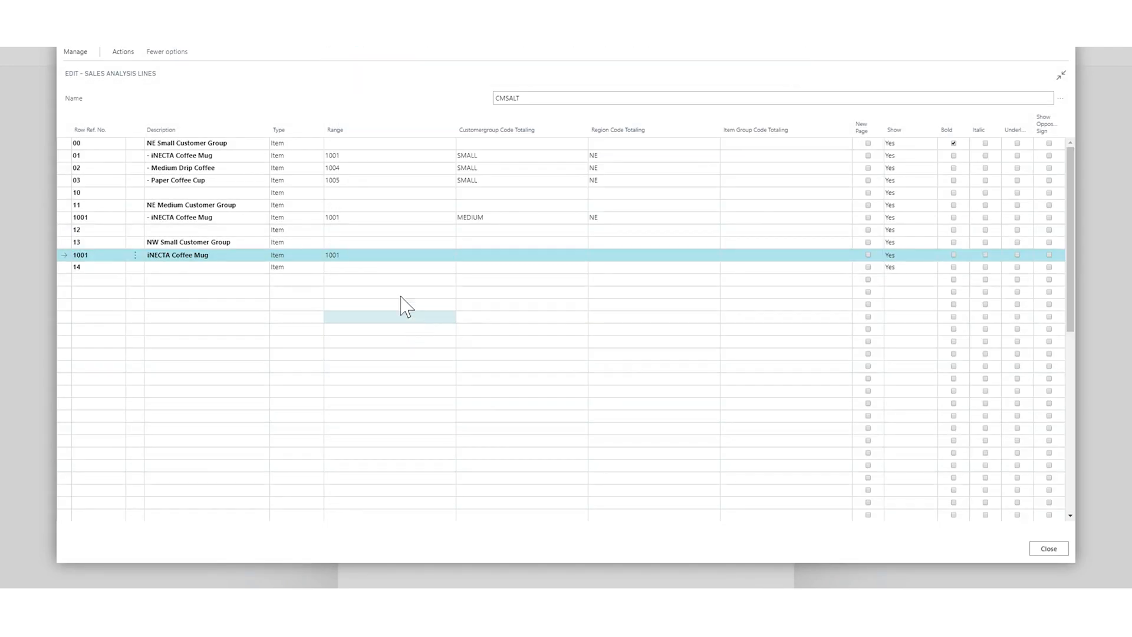
Give the mug line customer group SMALL and make the group heading rows bold.
left_click(521, 255)
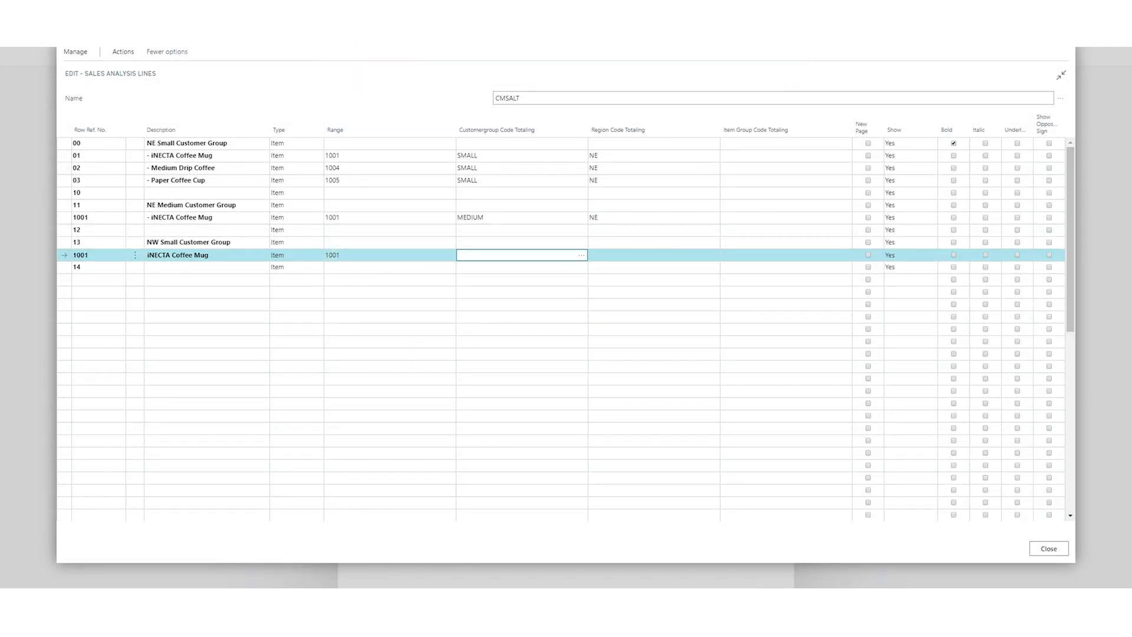
type("SMALL")
left_click(654, 255)
type("NW")
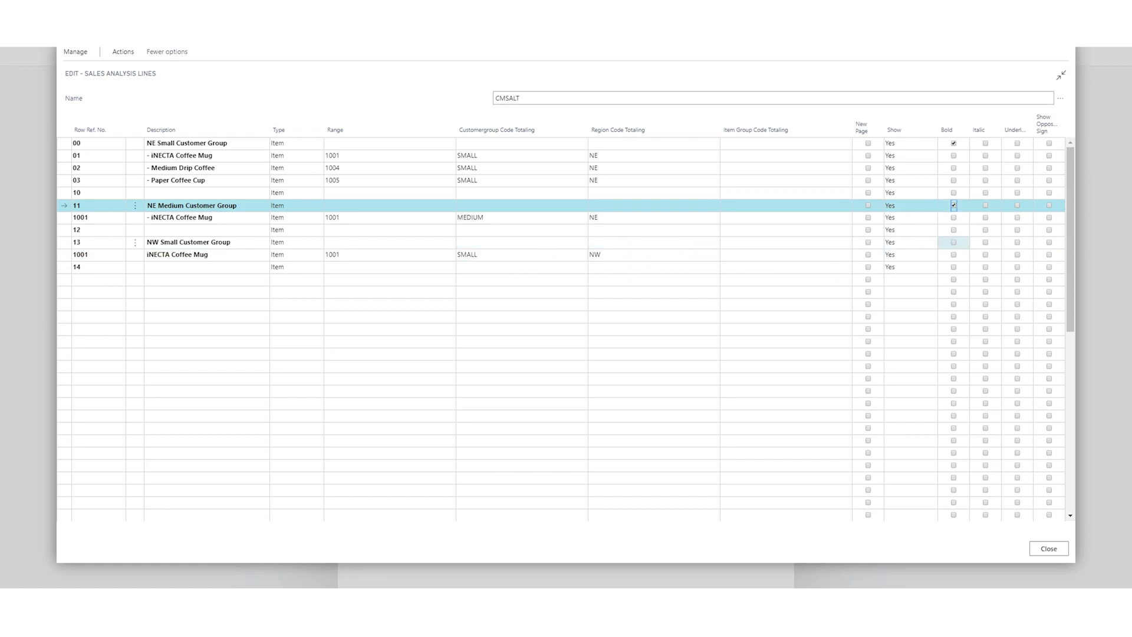
left_click(953, 243)
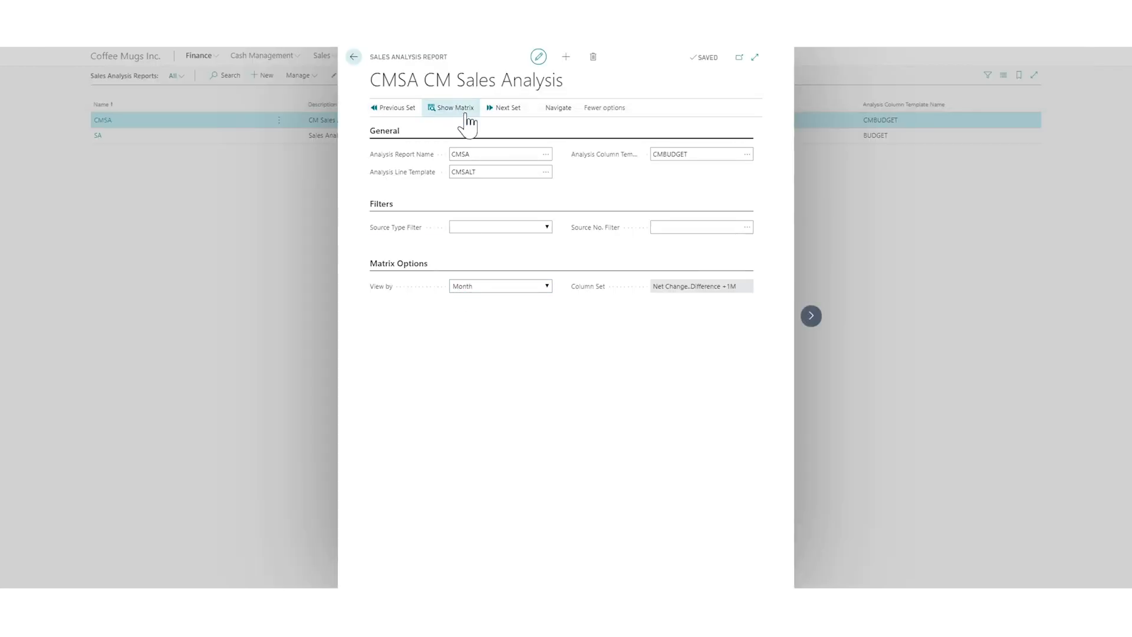
Show the budget matrix, including 350 and 400 for the NW Small iNECTA Coffee Mug row.
left_click(452, 107)
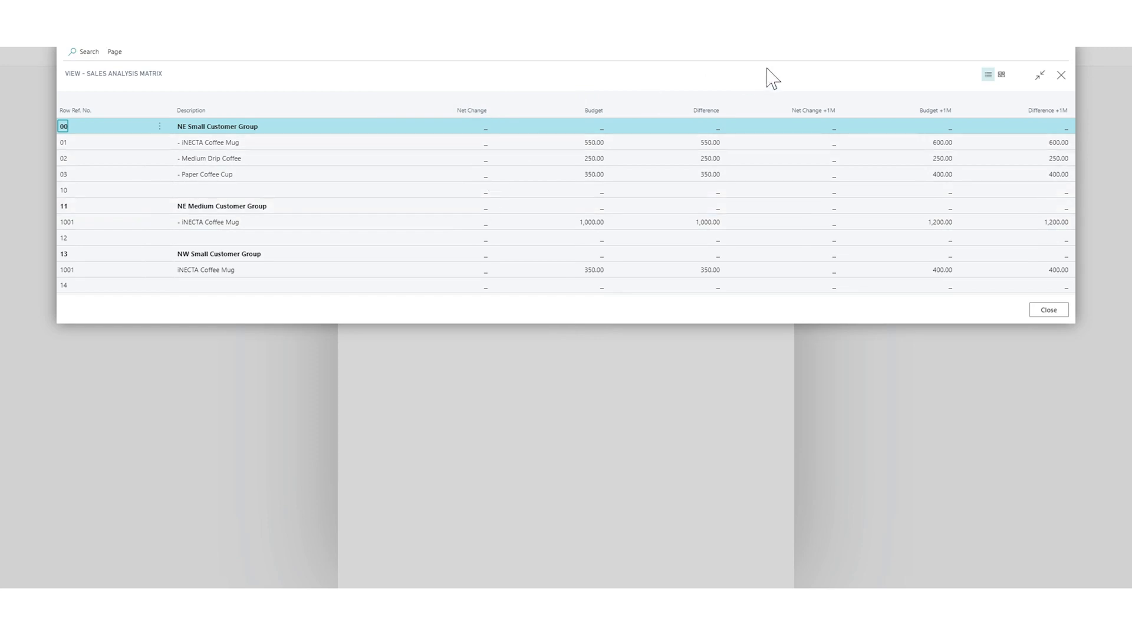
mouse_move(826, 85)
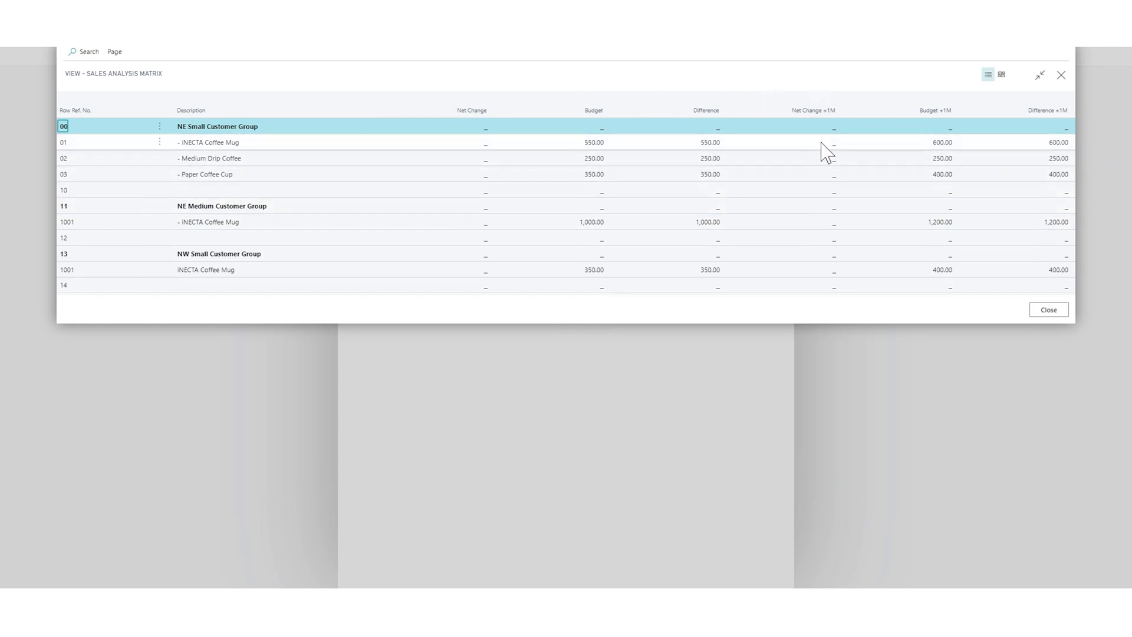
left_click(797, 150)
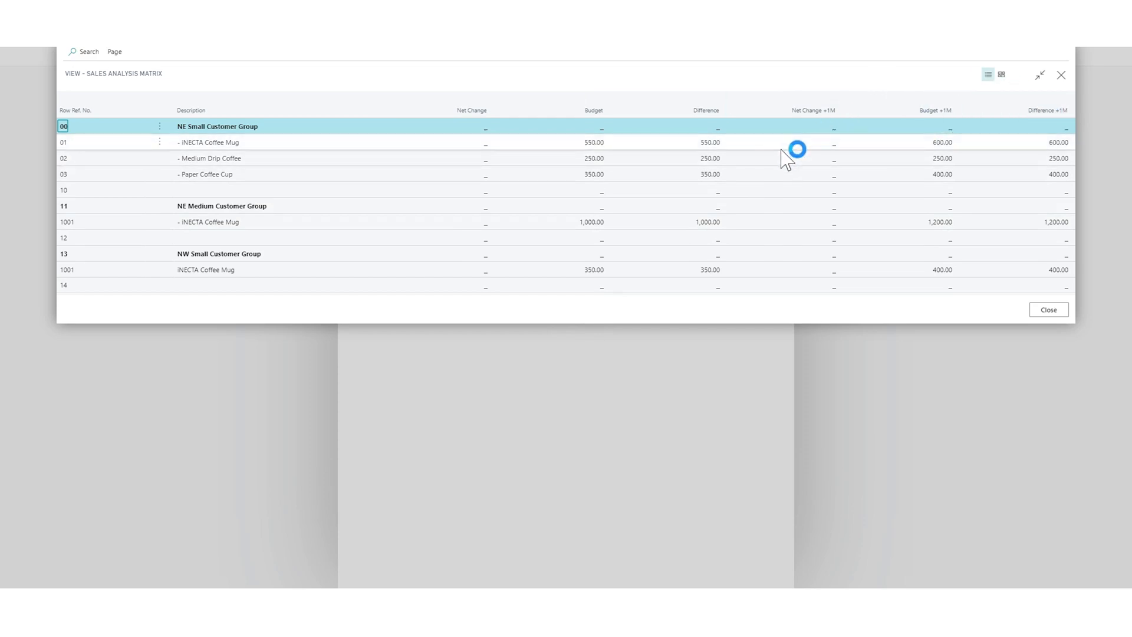
mouse_move(291, 213)
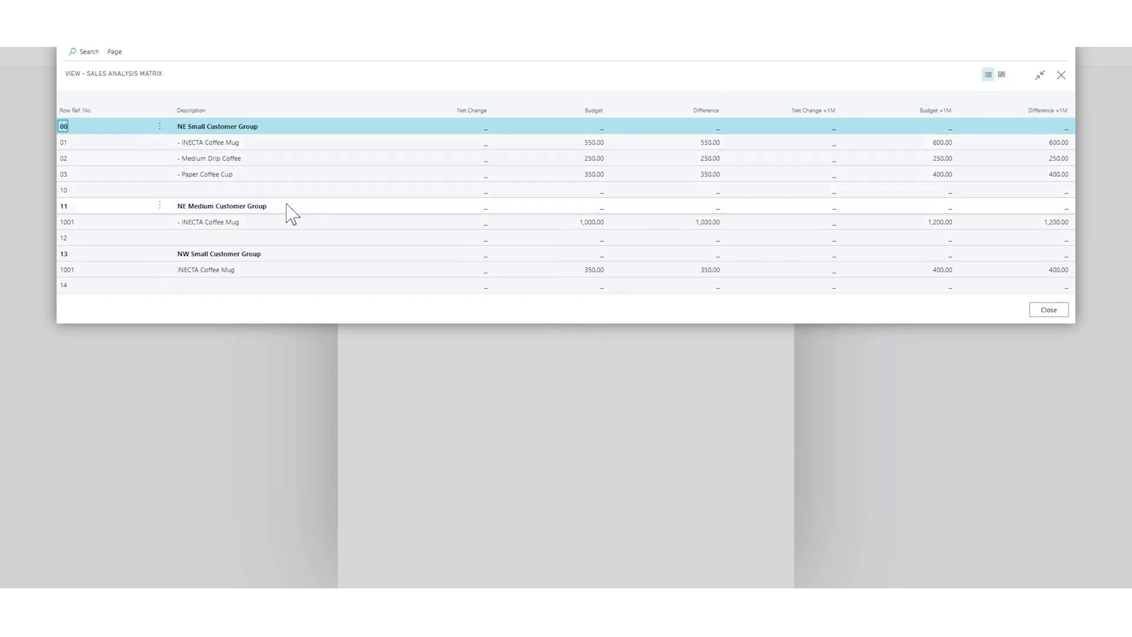
mouse_move(248, 267)
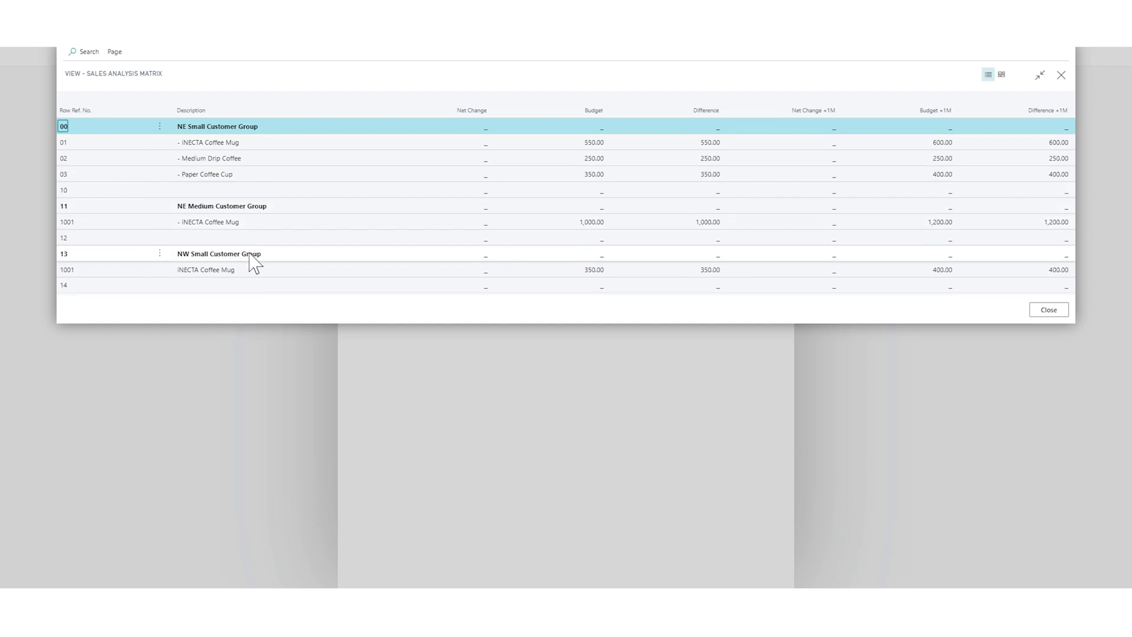